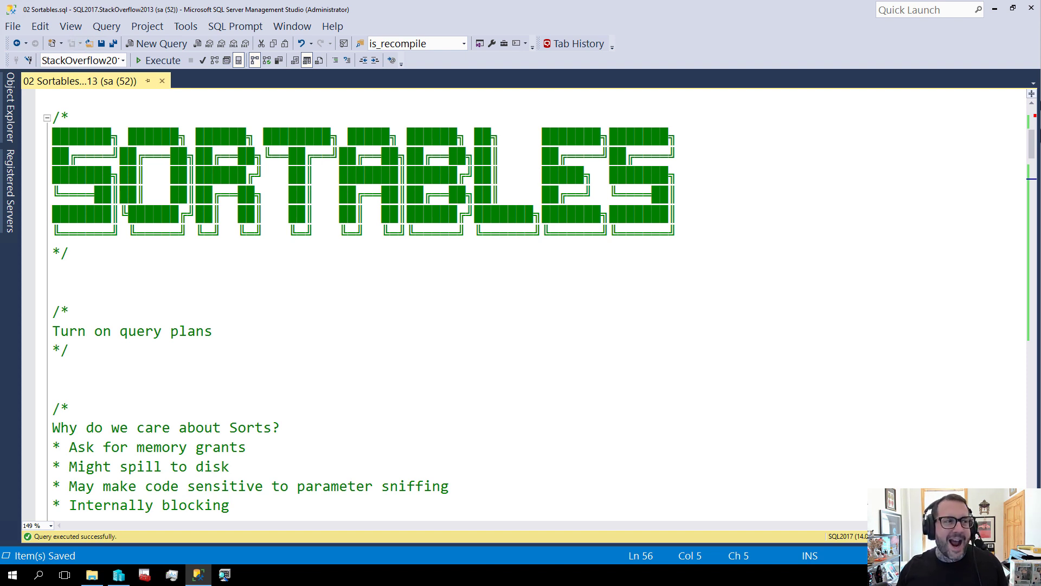
mouse_move(518, 364)
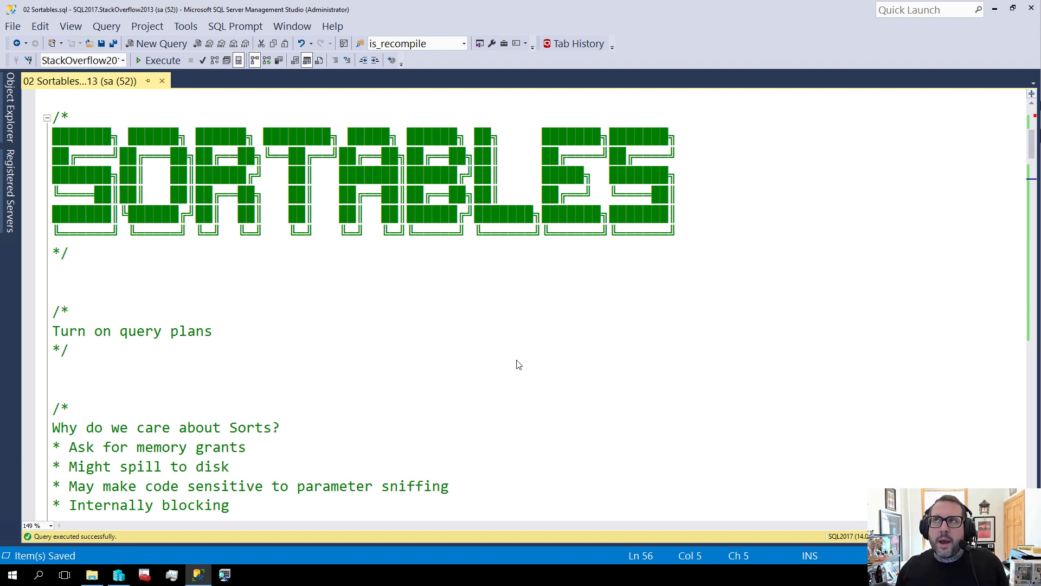
mouse_move(431, 377)
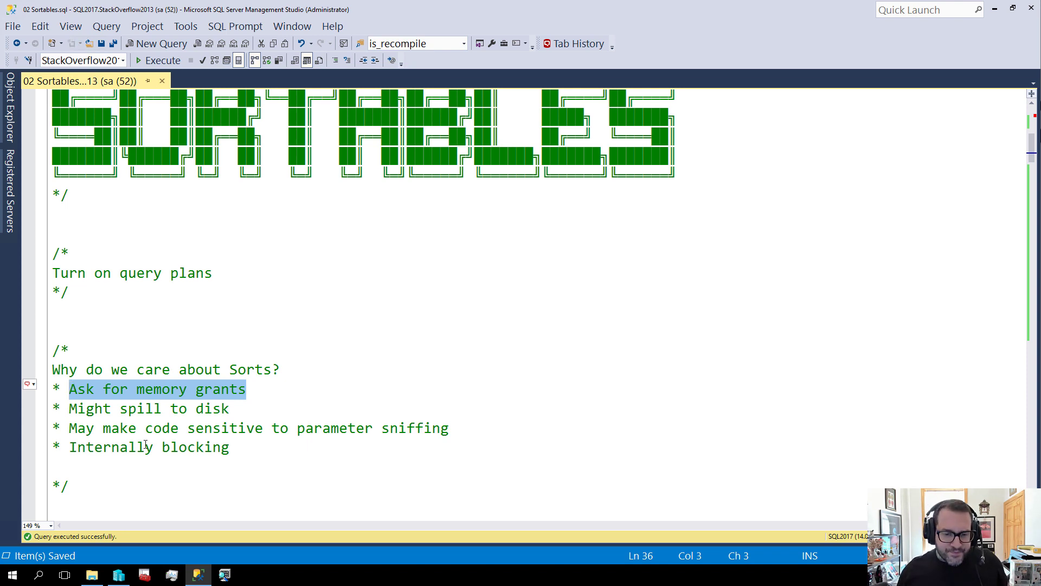
- Mark the 'Internally blocking' reason and scroll down to the /*Multi-key index!*/ section
click(140, 447)
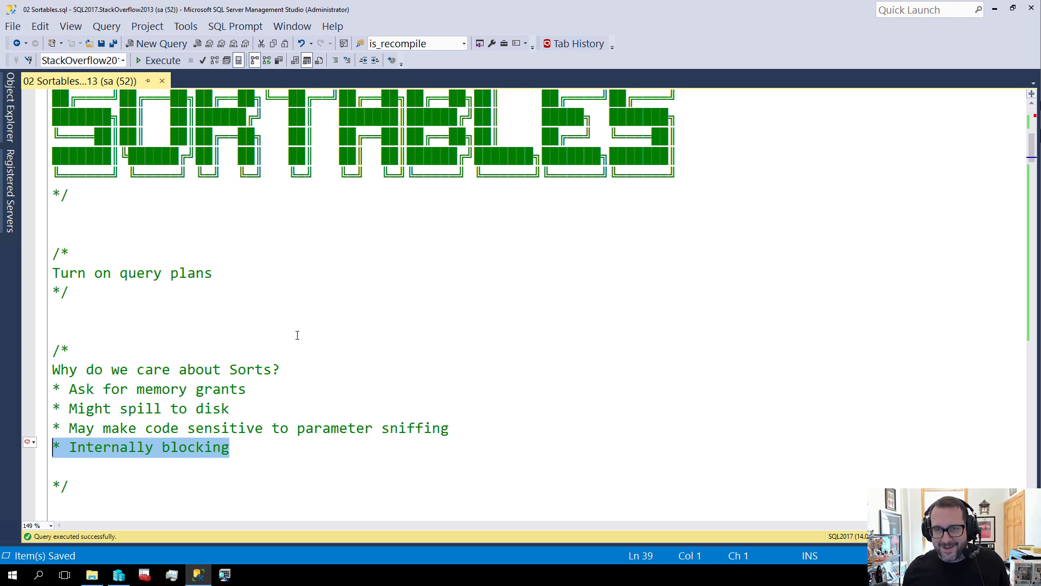
scroll(down, 3)
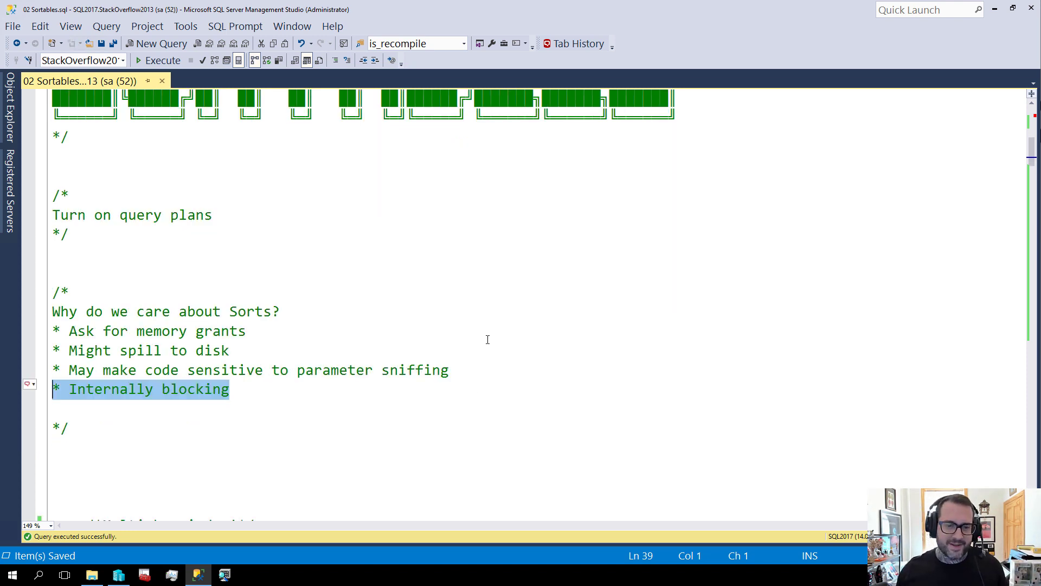
scroll(down, 3)
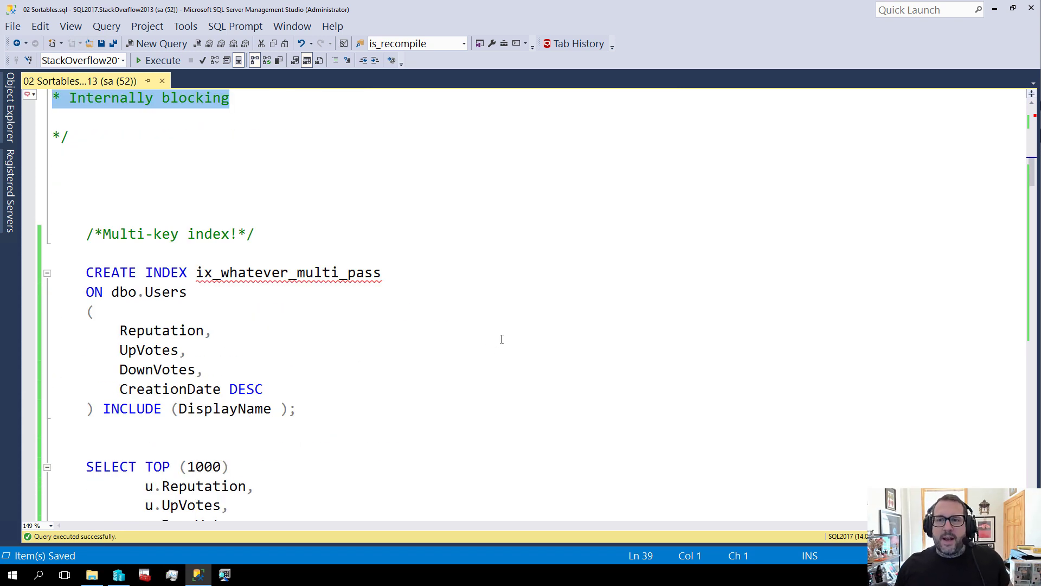
mouse_move(446, 358)
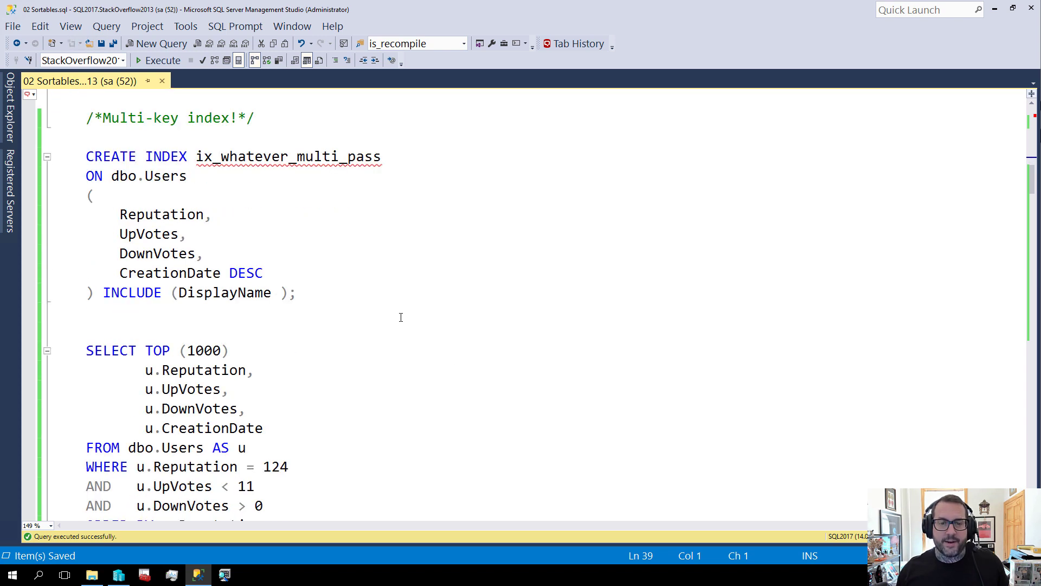
- Select the whole CREATE INDEX ix_whatever_multi_pass statement on dbo.Users and execute it
drag(85, 156, 295, 292)
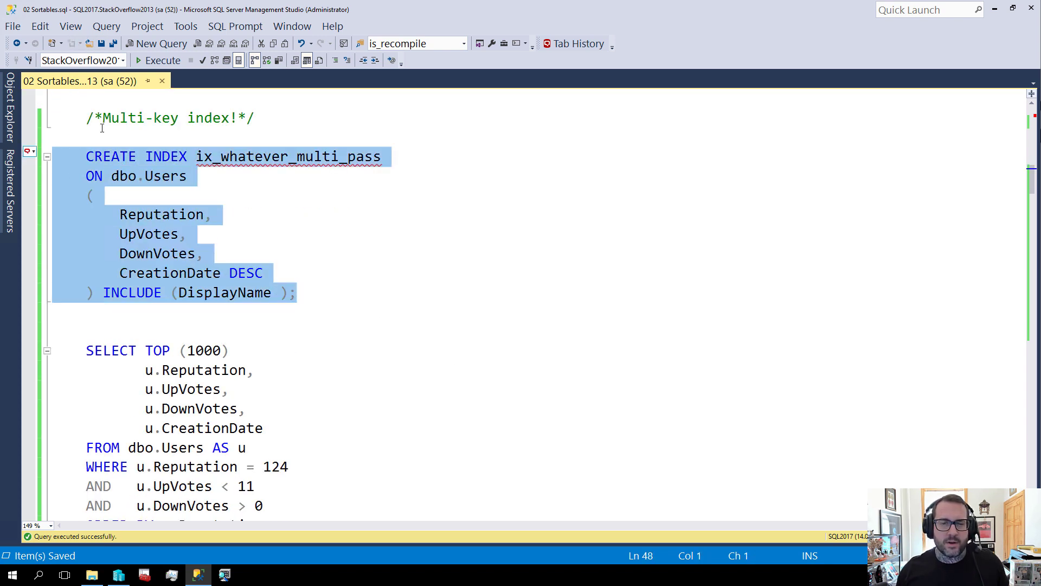
click(158, 61)
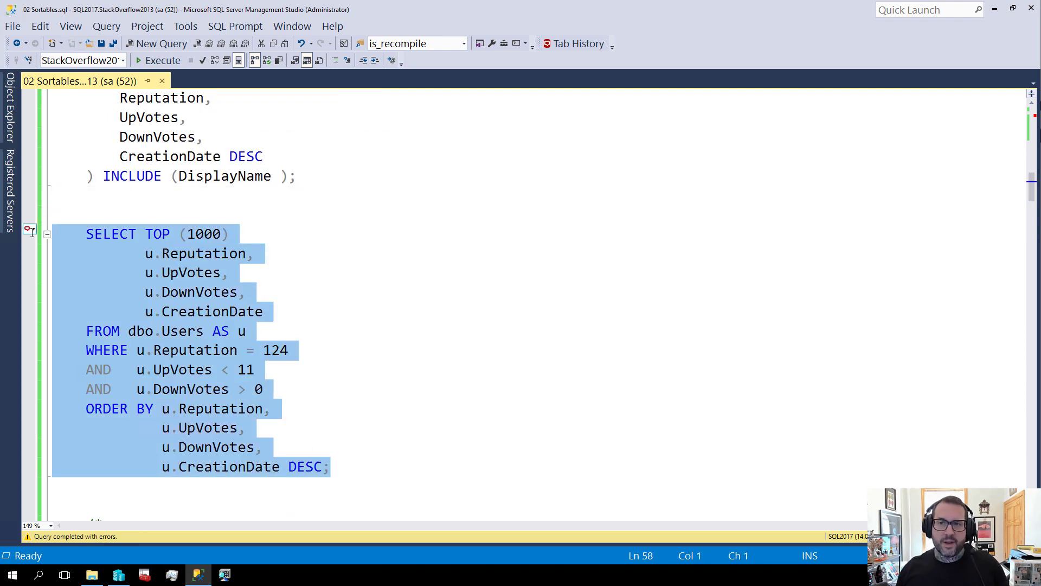
- Execute the TOP 1000 query, review key columns UpVotes, CreationDate and included DisplayName, then show results
click(161, 61)
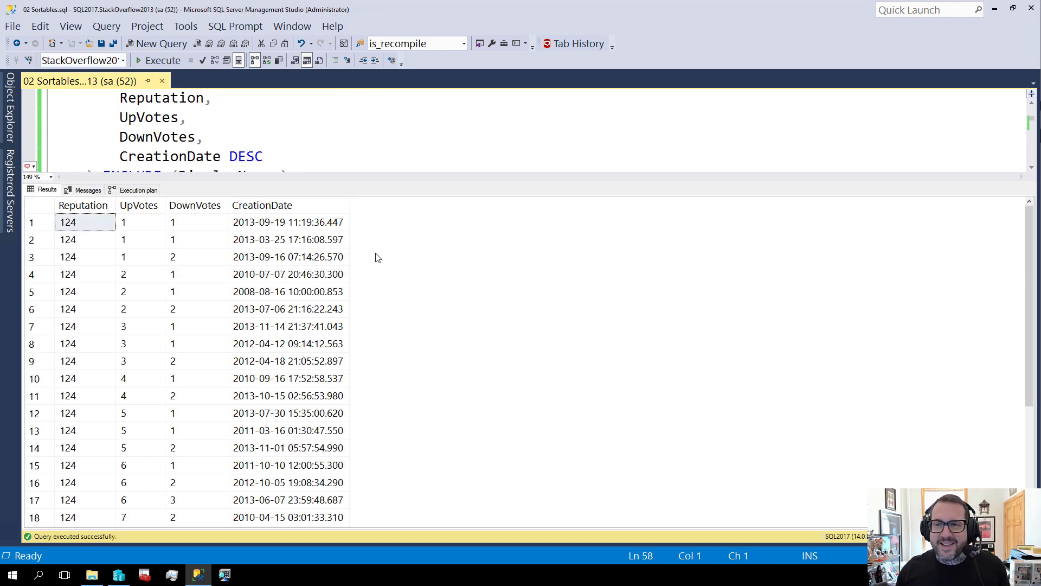
mouse_move(425, 205)
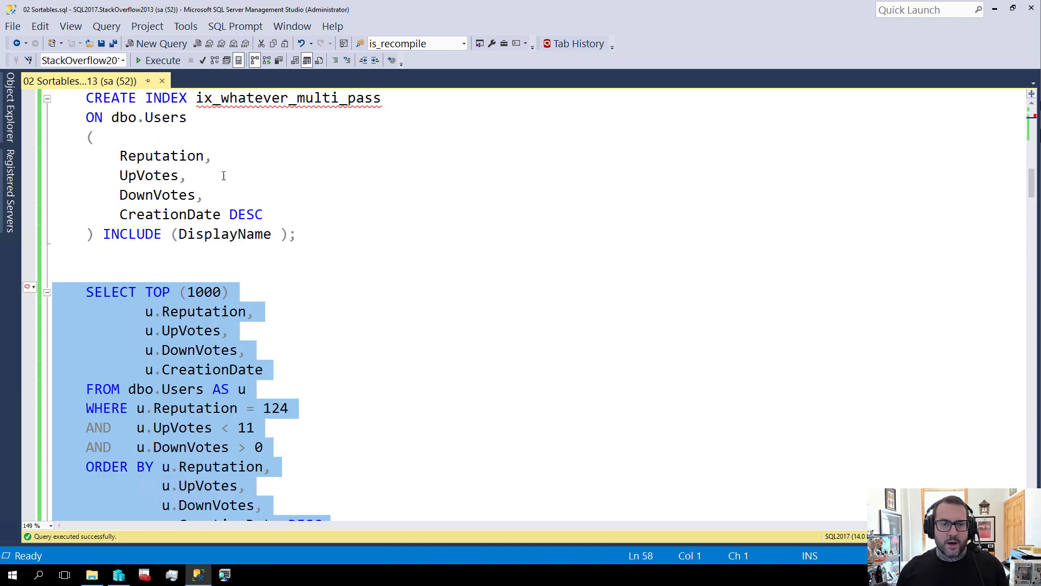
mouse_move(162, 155)
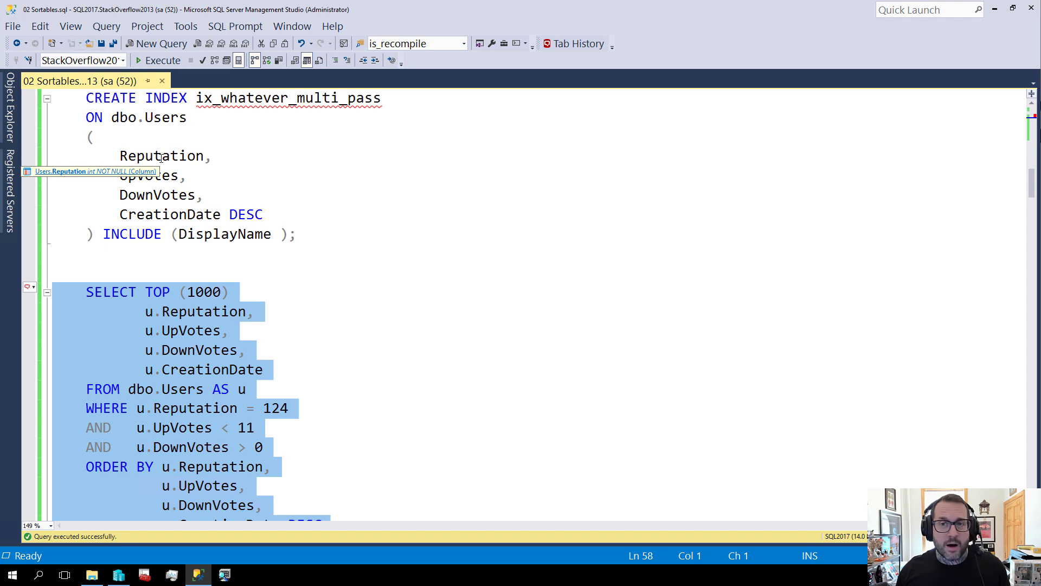
double_click(149, 175)
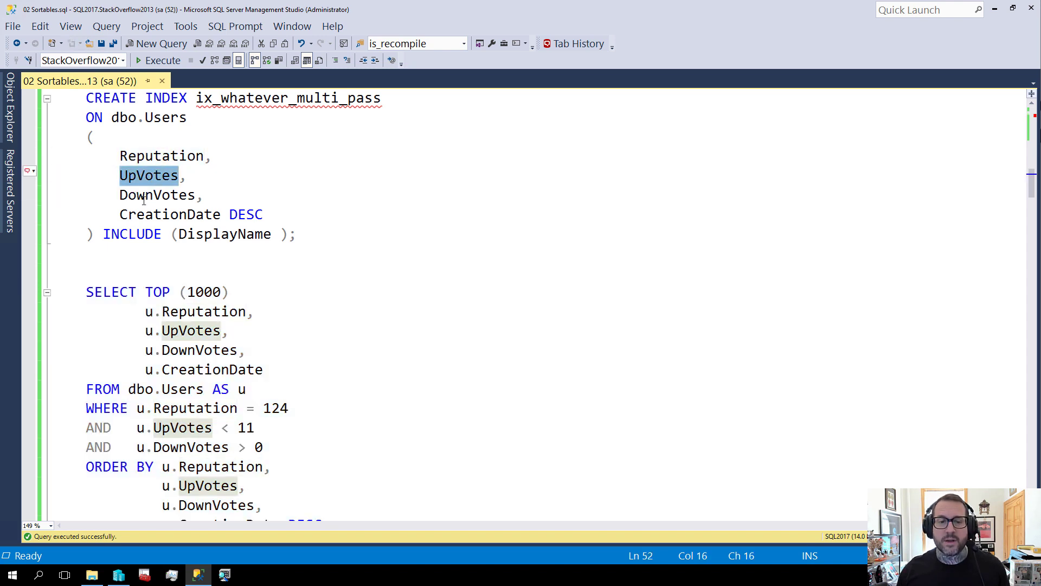
click(169, 214)
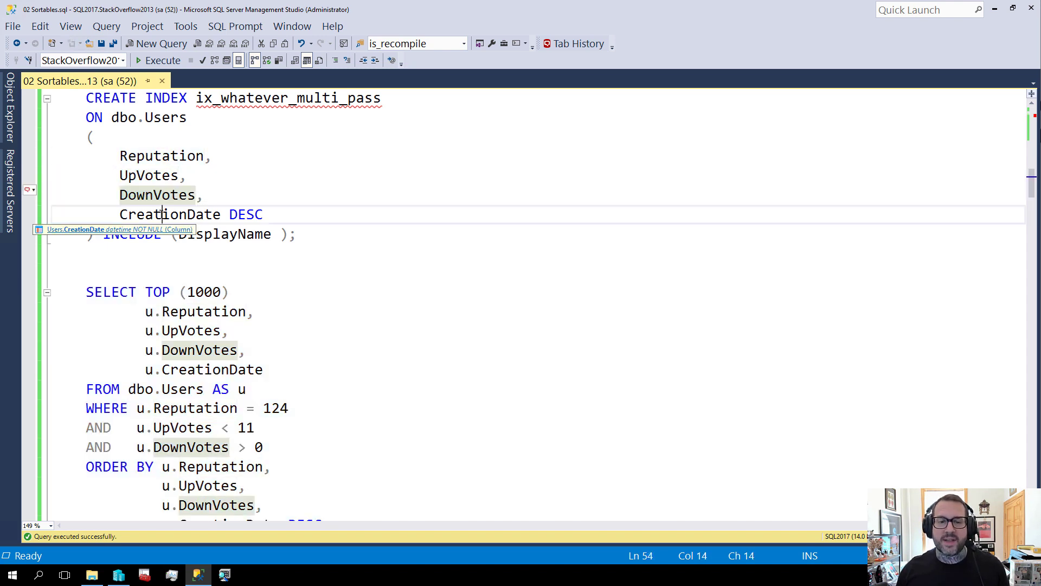
double_click(170, 214)
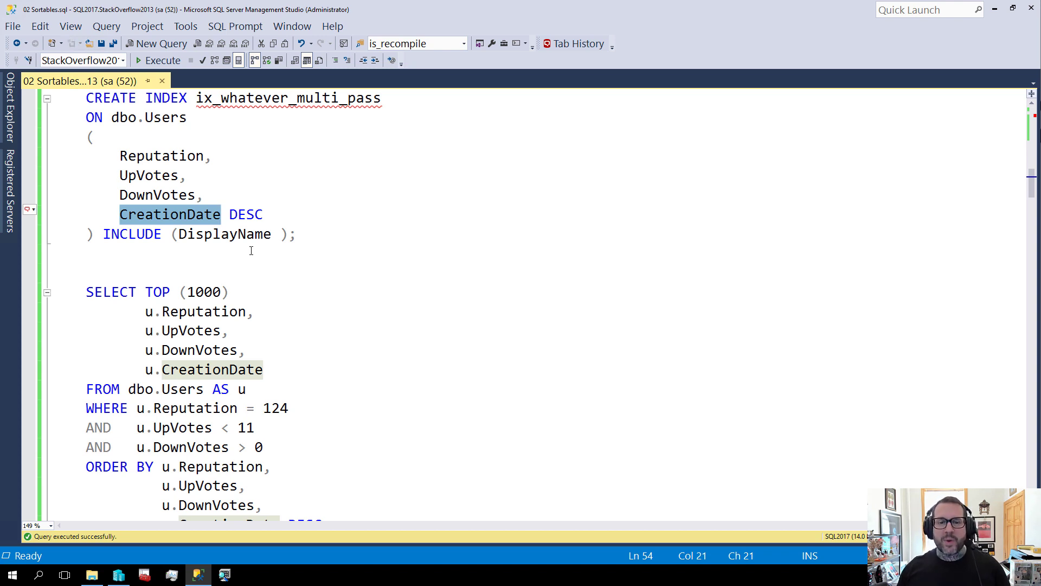
double_click(224, 234)
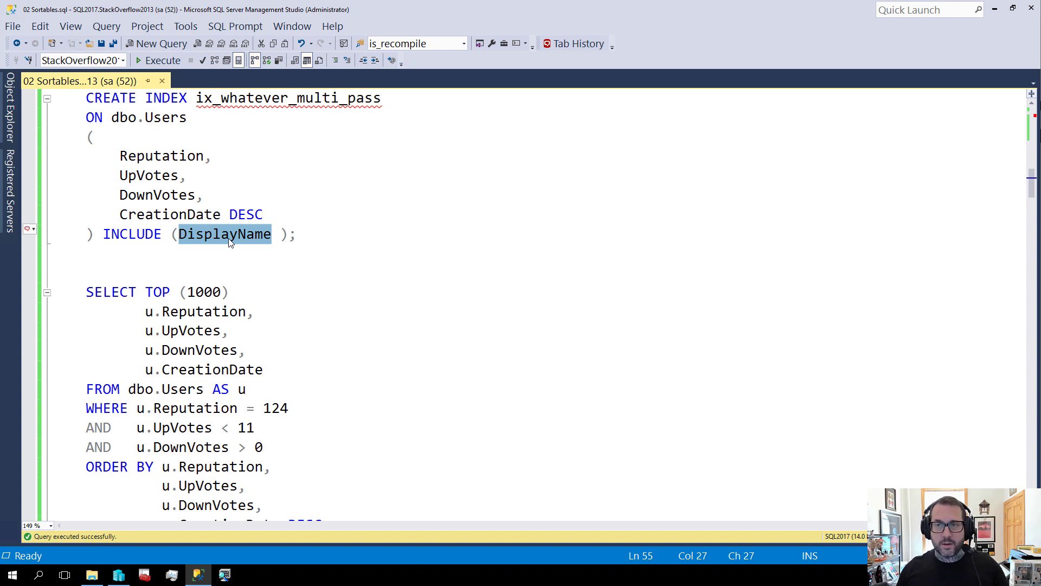
mouse_move(225, 235)
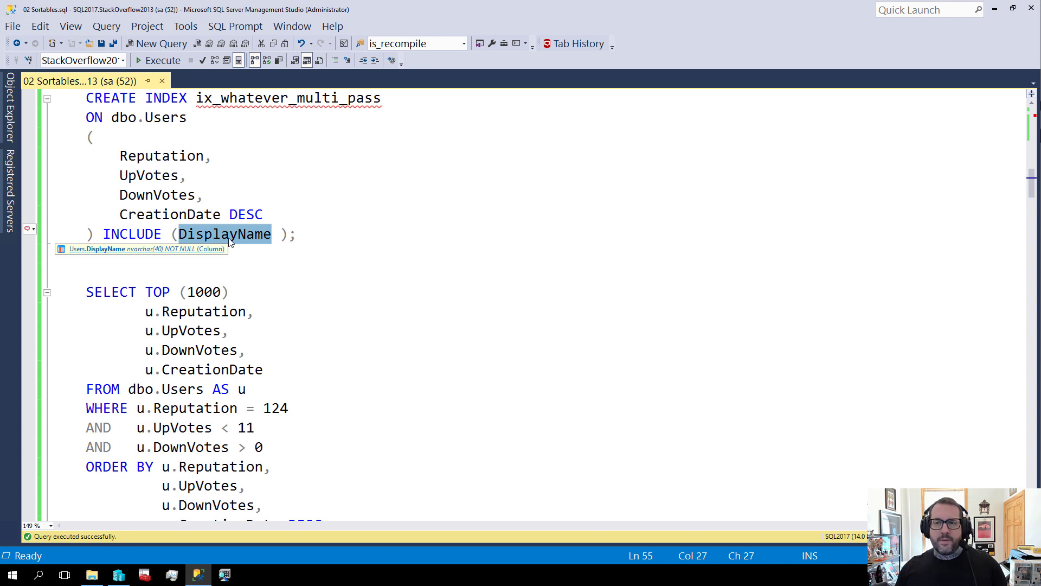
click(163, 59)
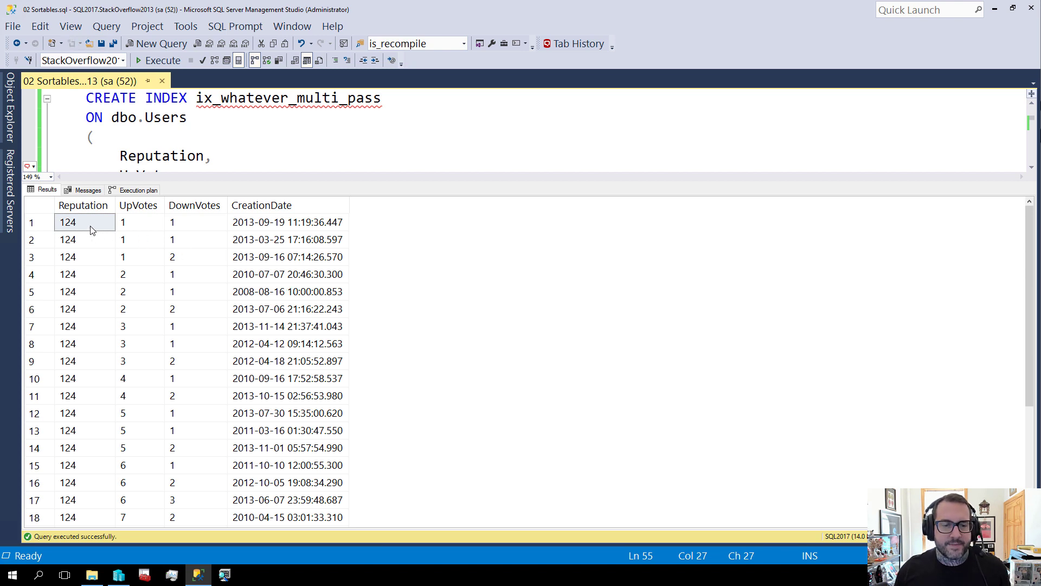
- Point out the sorted Reputation column and UpVotes values in rows 1-3, 8 and 10
click(83, 205)
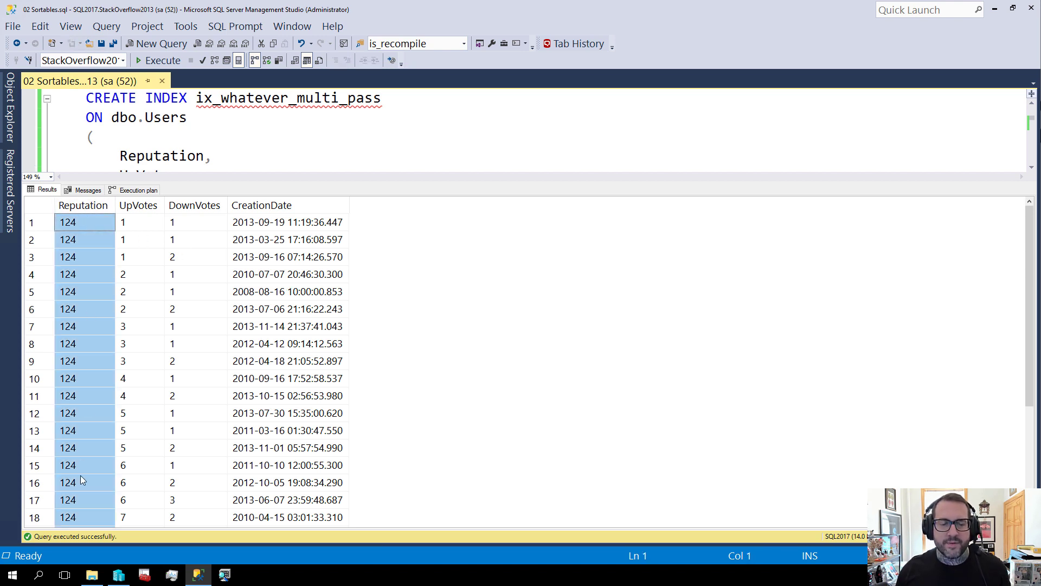
mouse_move(481, 434)
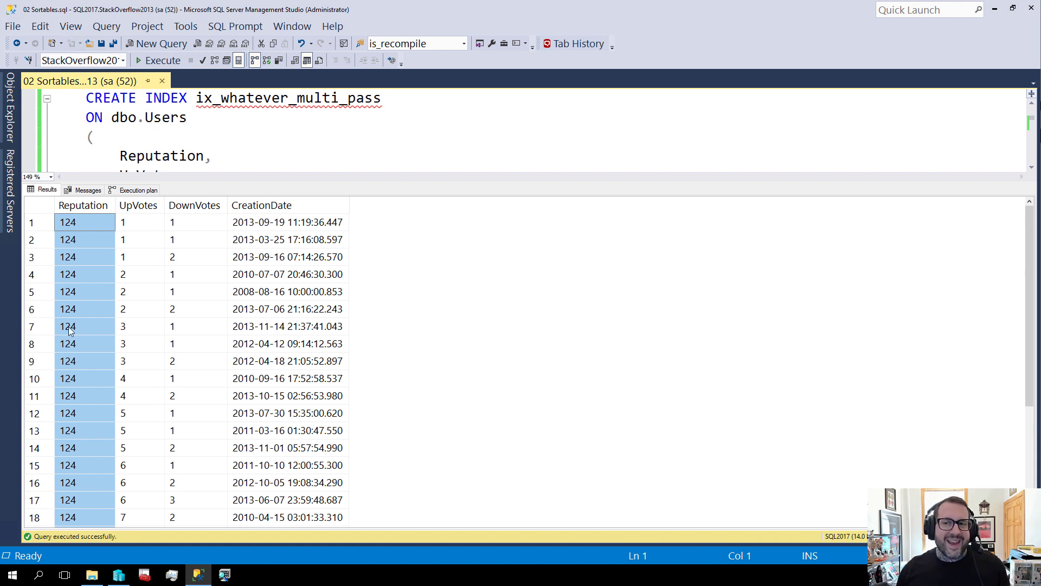
mouse_move(93, 413)
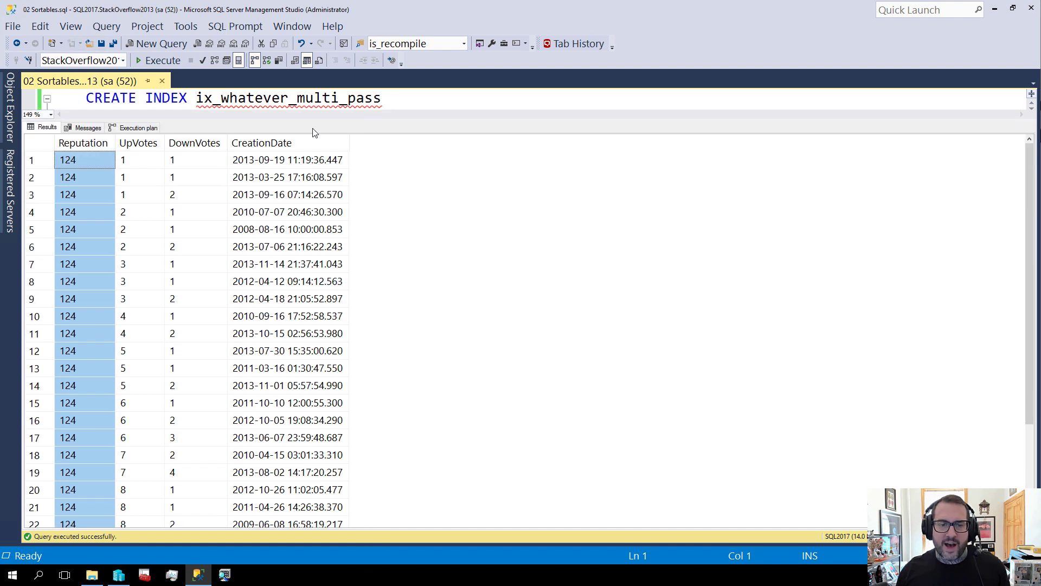
click(139, 160)
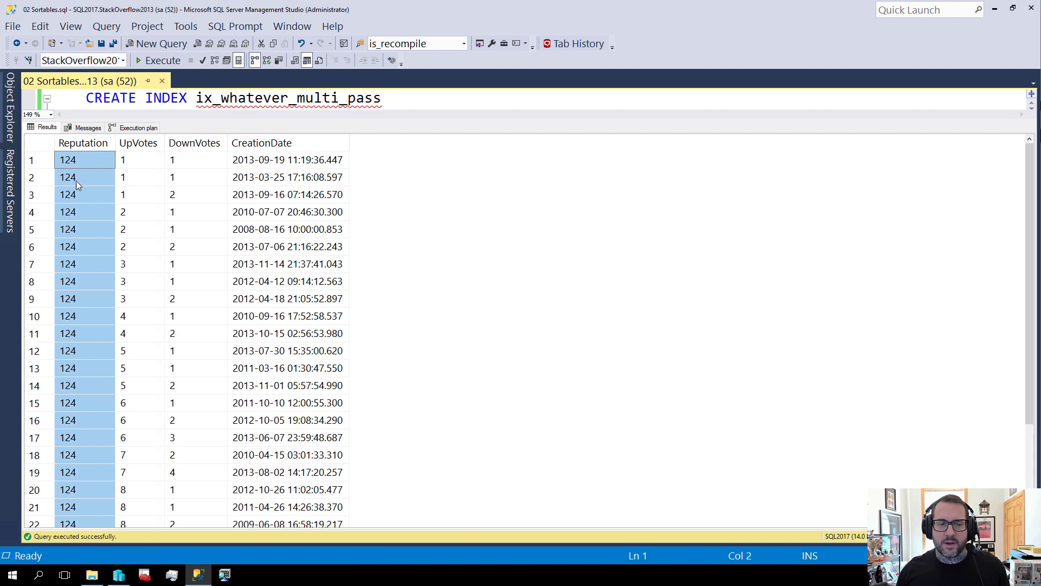
click(123, 159)
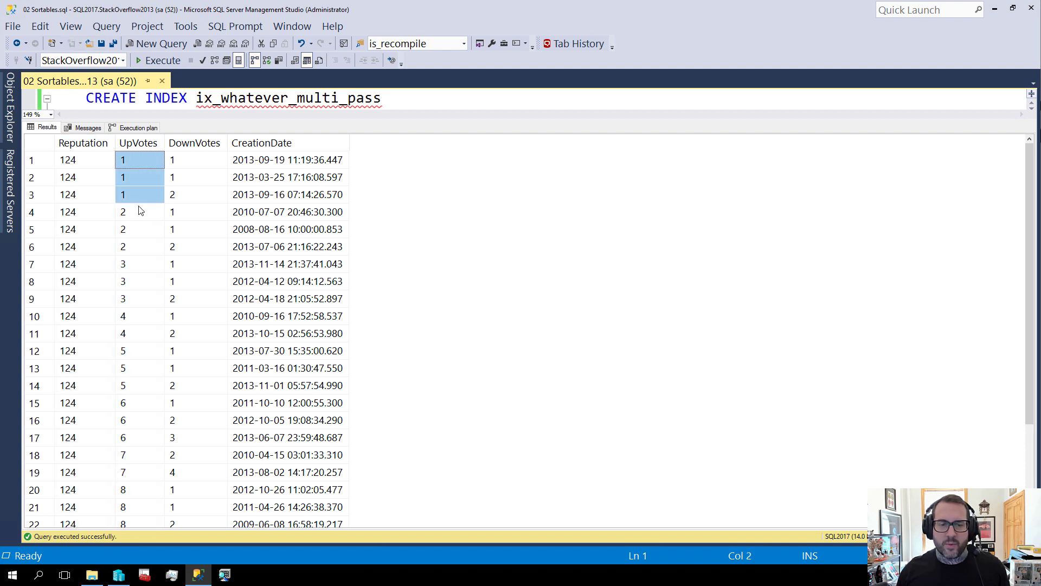
click(140, 281)
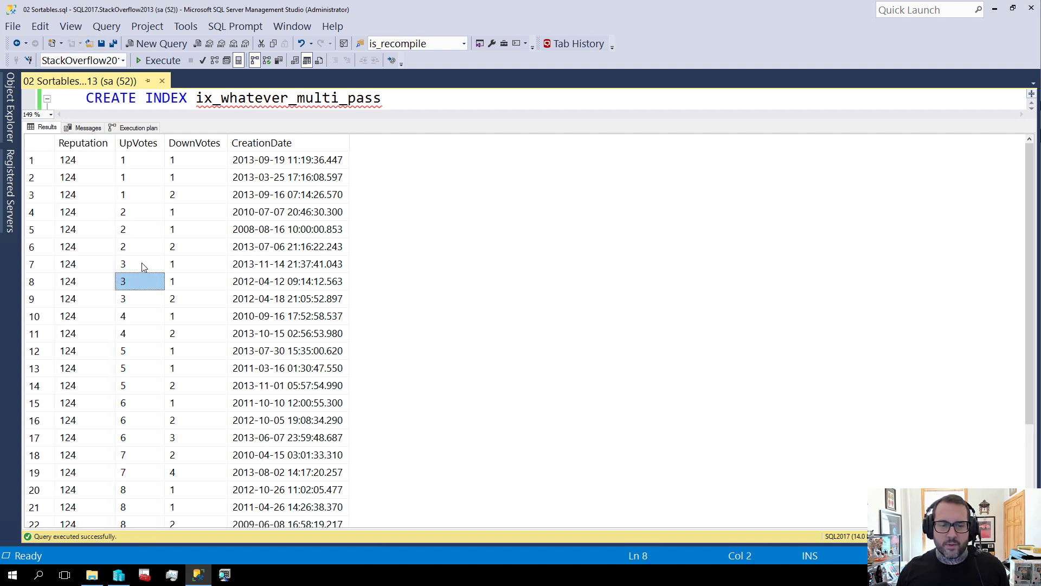
click(140, 315)
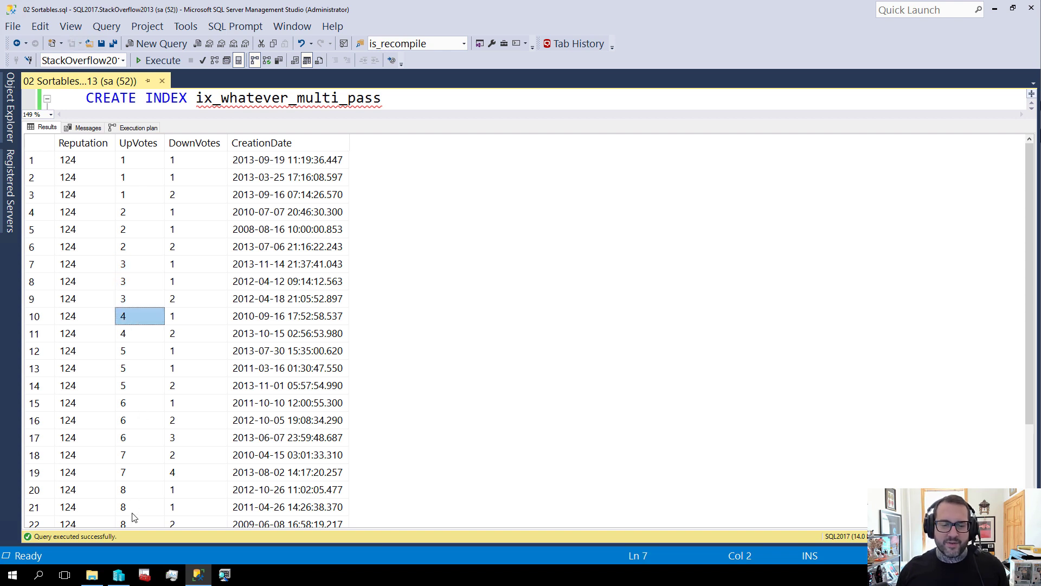
scroll(down, 3)
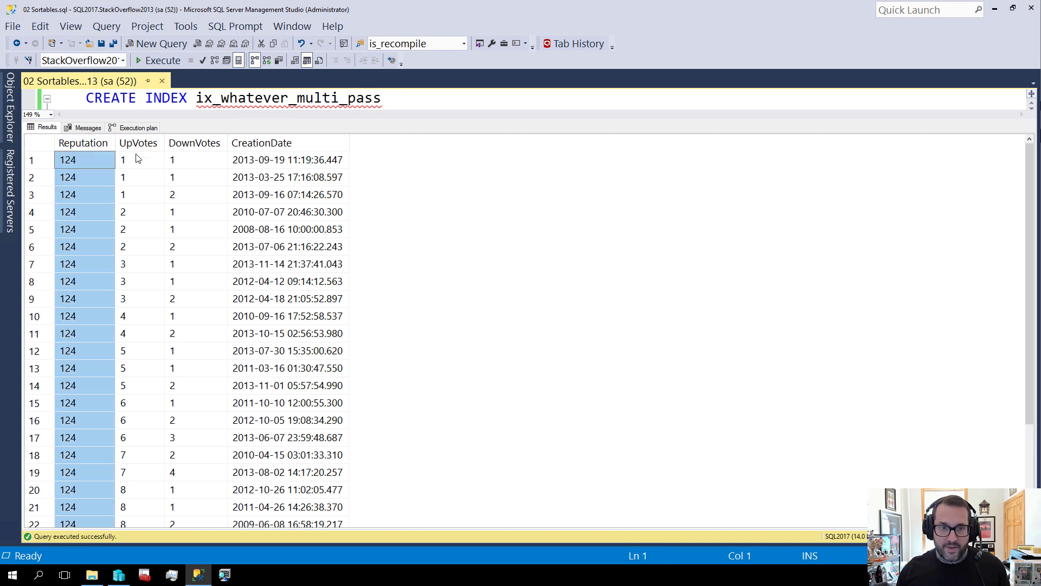
- Point out that every Reputation is 124 and the rows where UpVotes is 1, then hide results
click(138, 159)
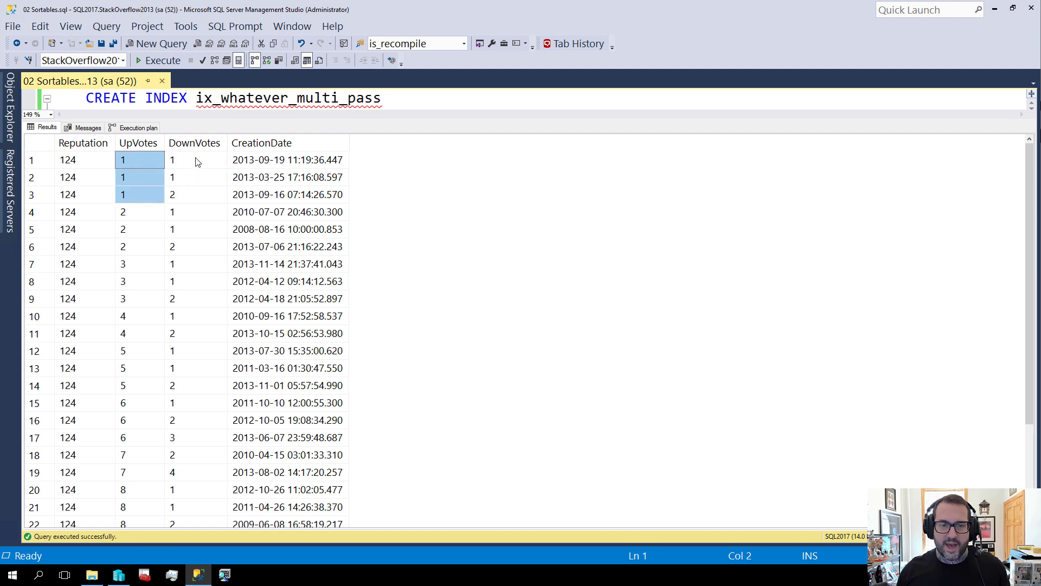
click(195, 194)
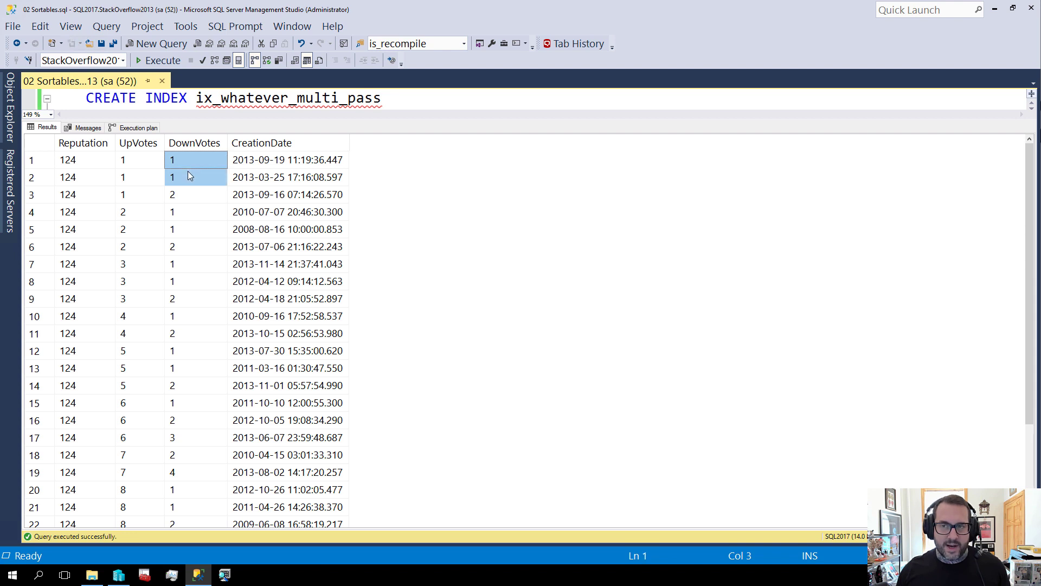
drag(171, 159, 286, 177)
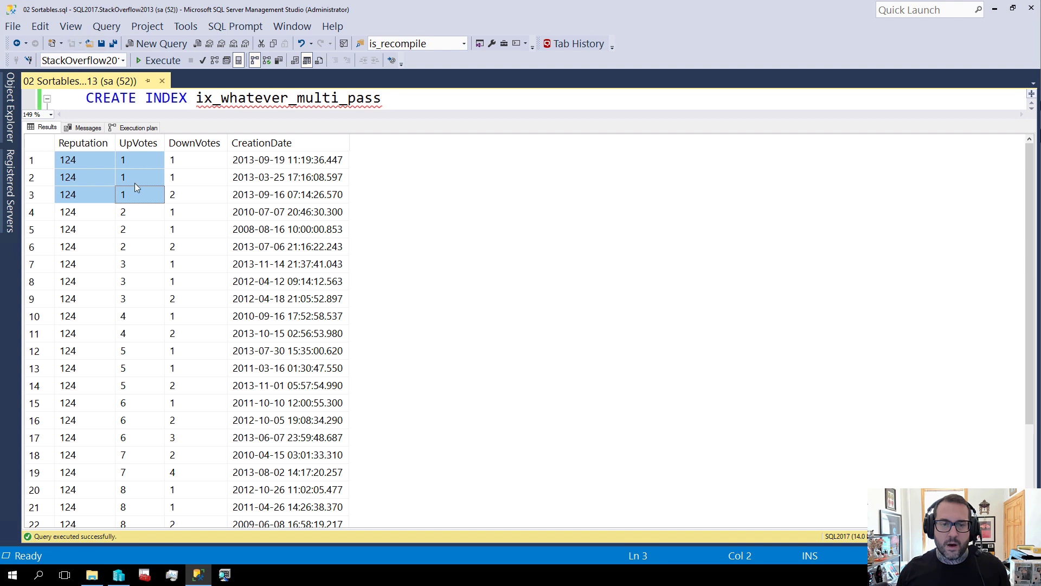
click(196, 177)
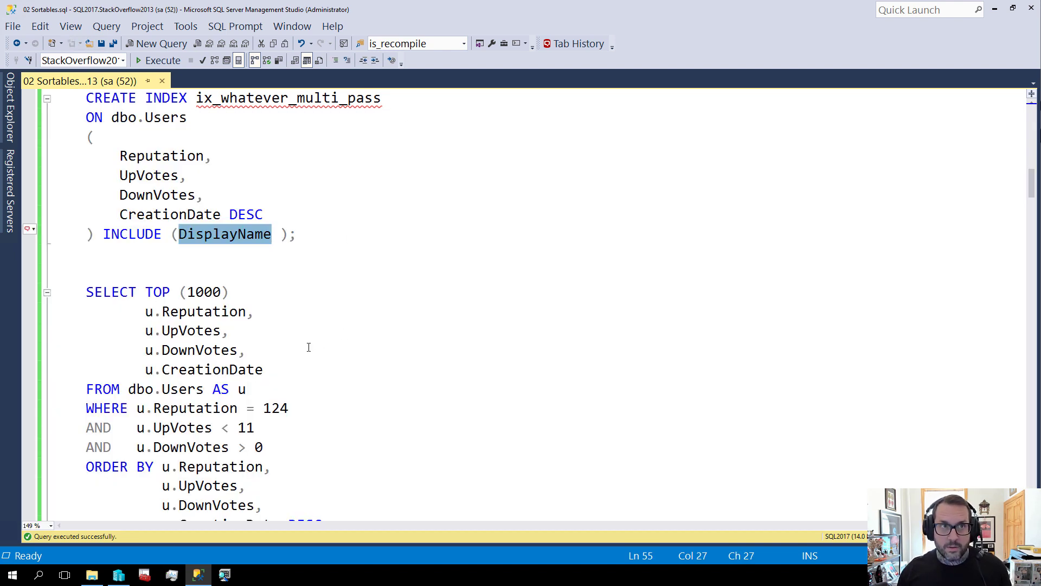
- Execute both UpVotes-ordered queries and inspect the Top N Sort in the first execution plan
scroll(down, 3)
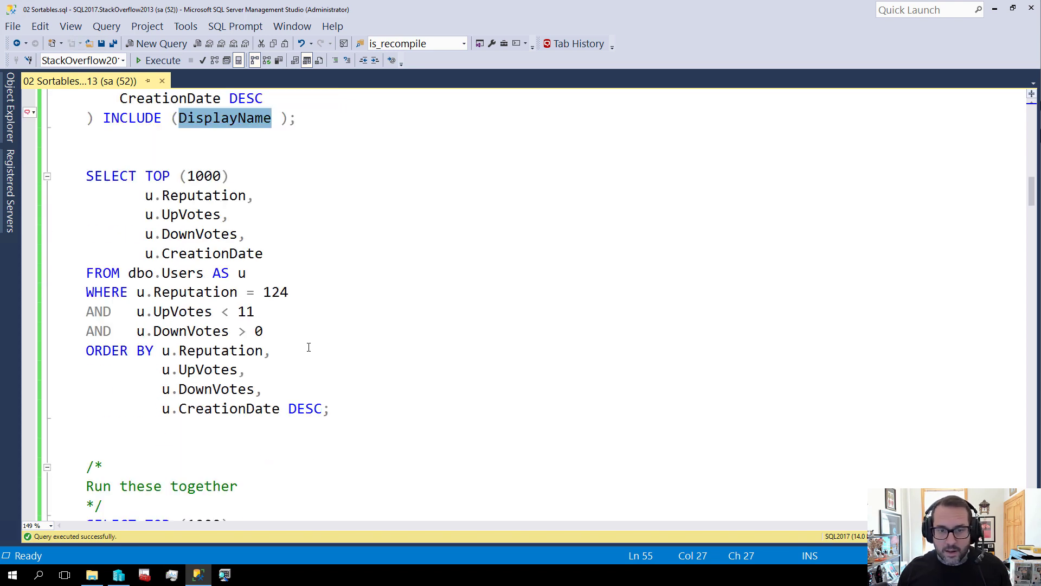
scroll(down, 3)
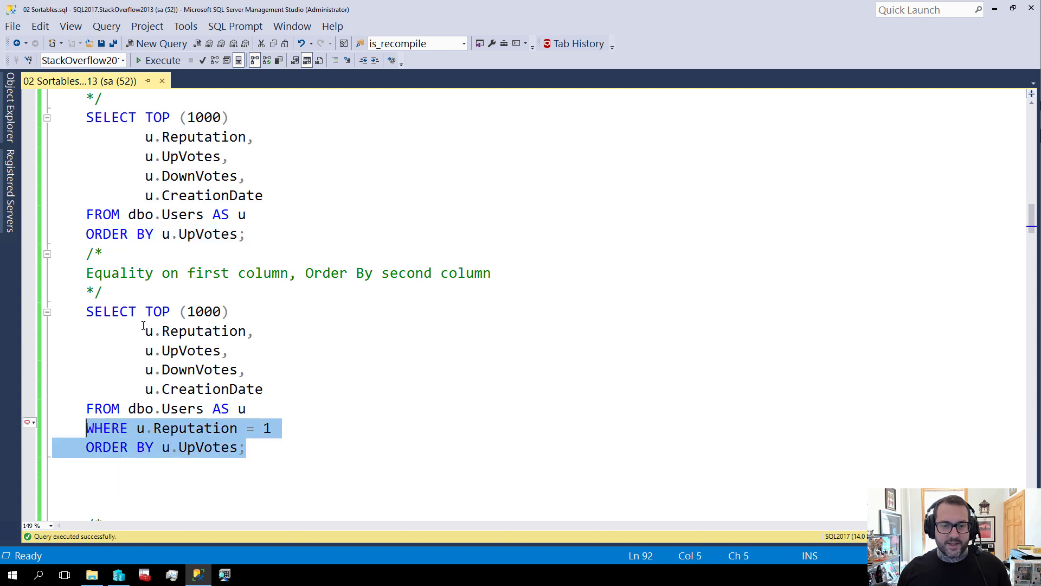
mouse_move(281, 429)
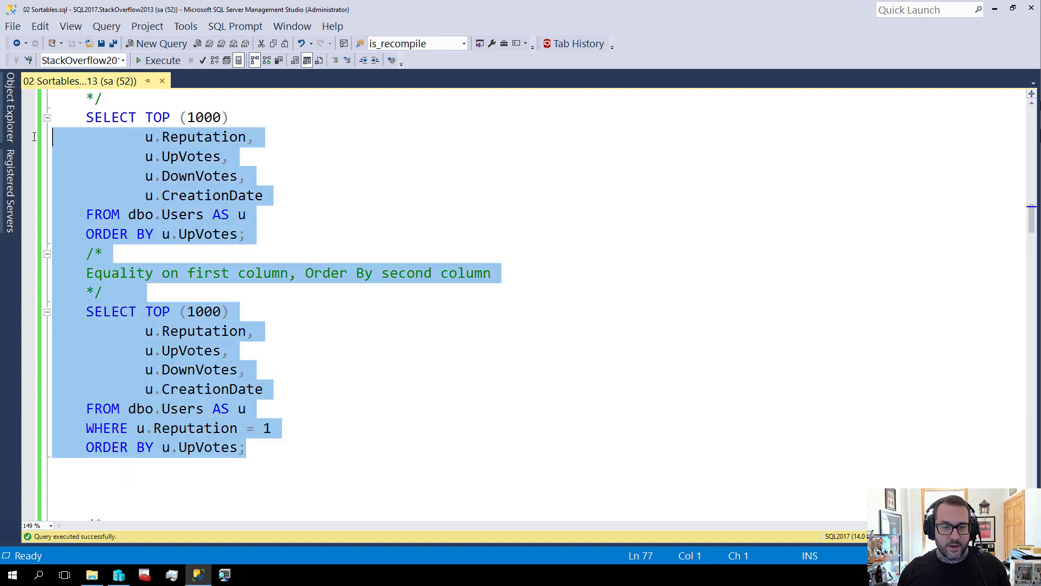
click(161, 61)
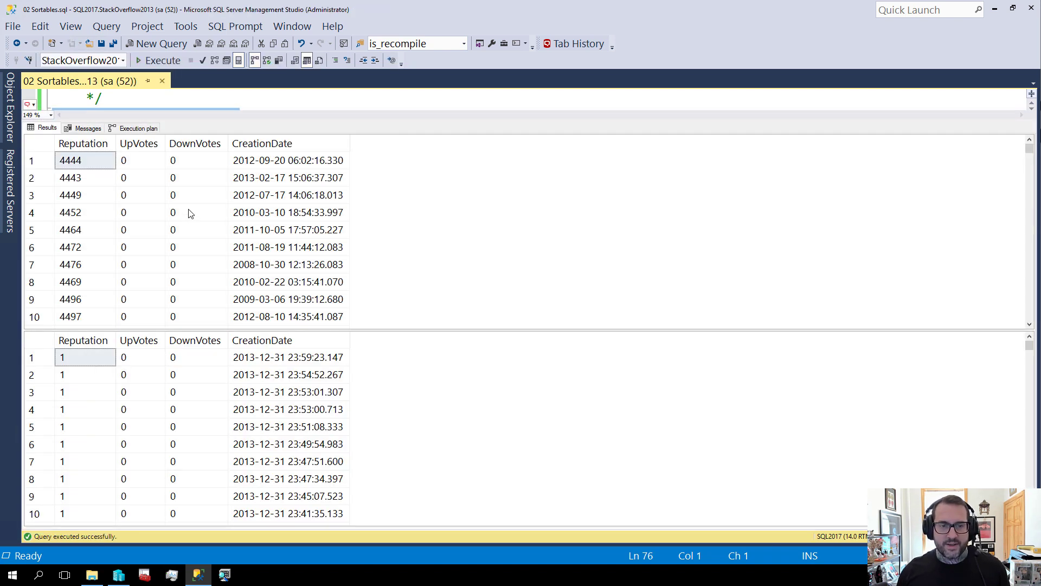
click(138, 128)
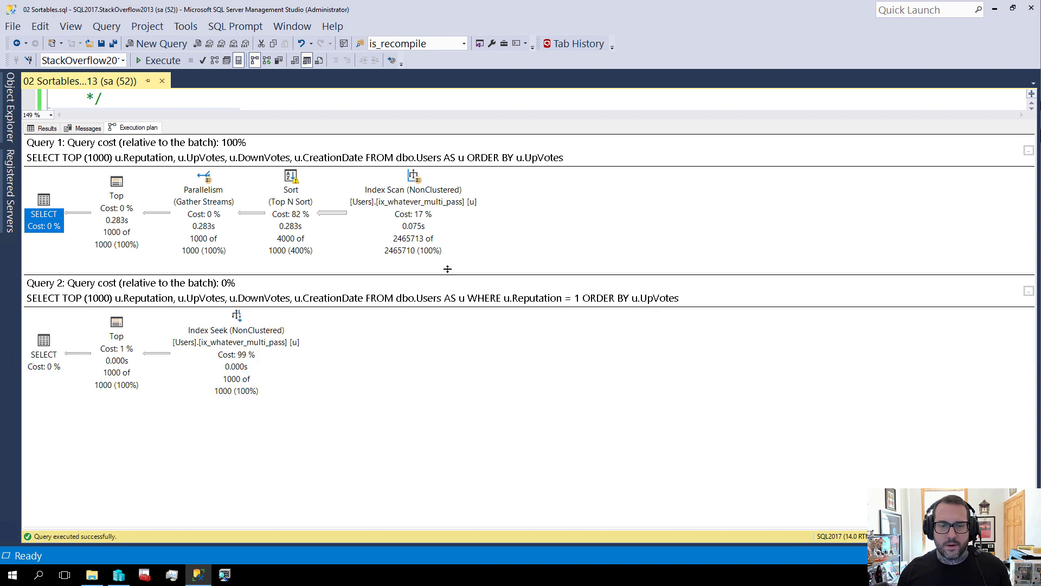
mouse_move(291, 182)
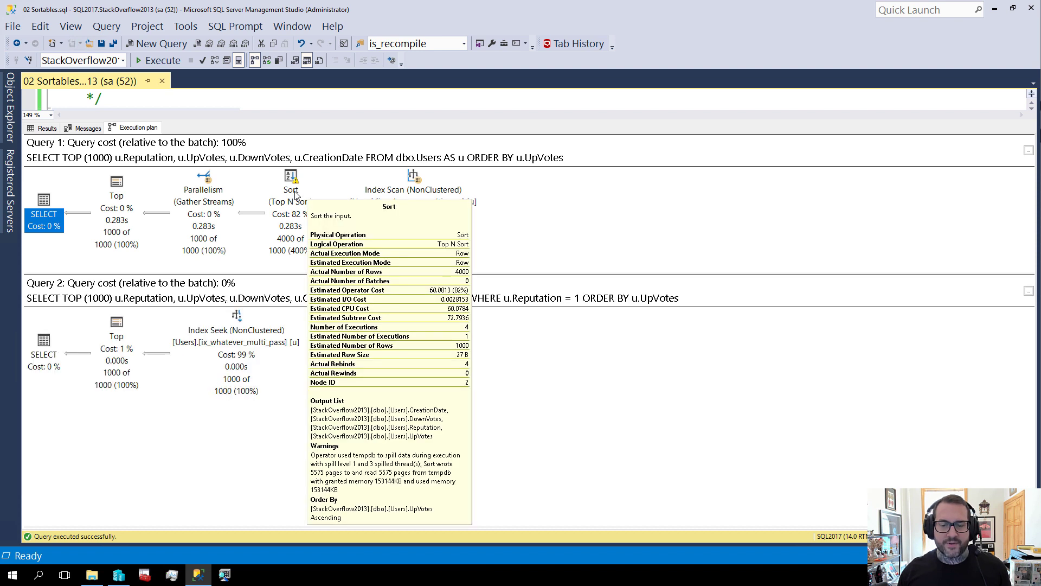
mouse_move(388, 229)
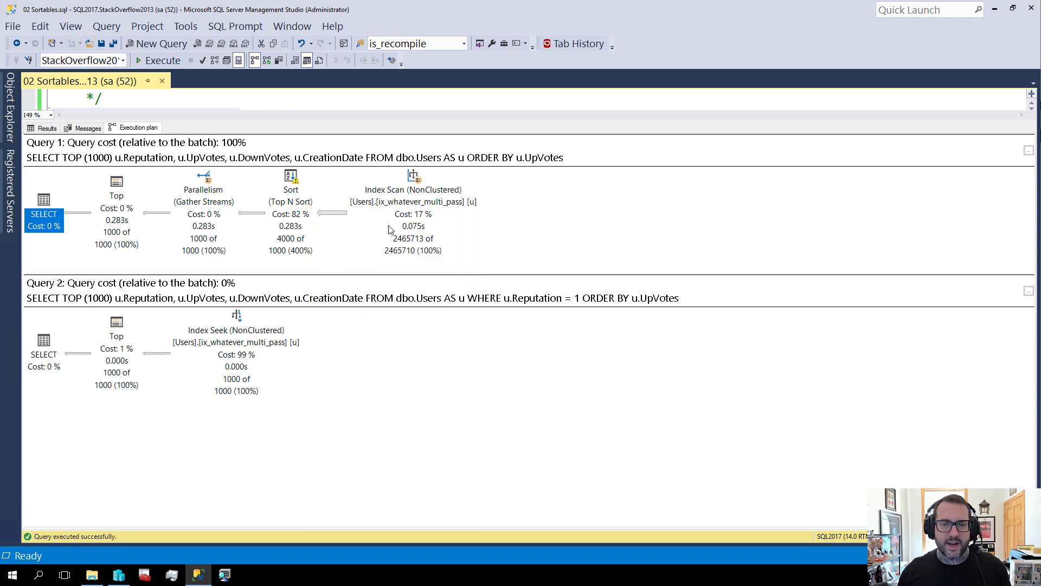
mouse_move(334, 446)
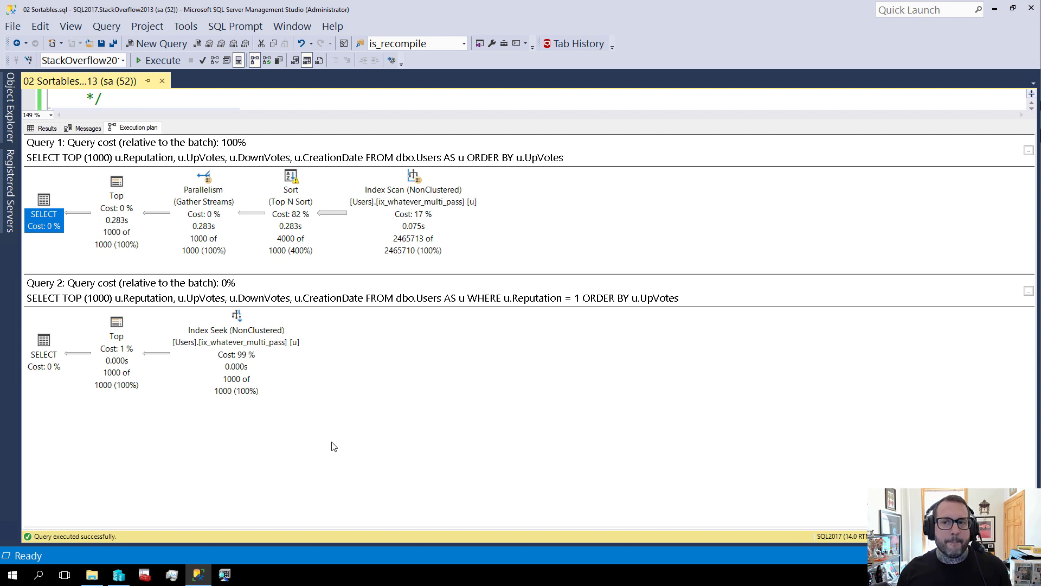
mouse_move(261, 424)
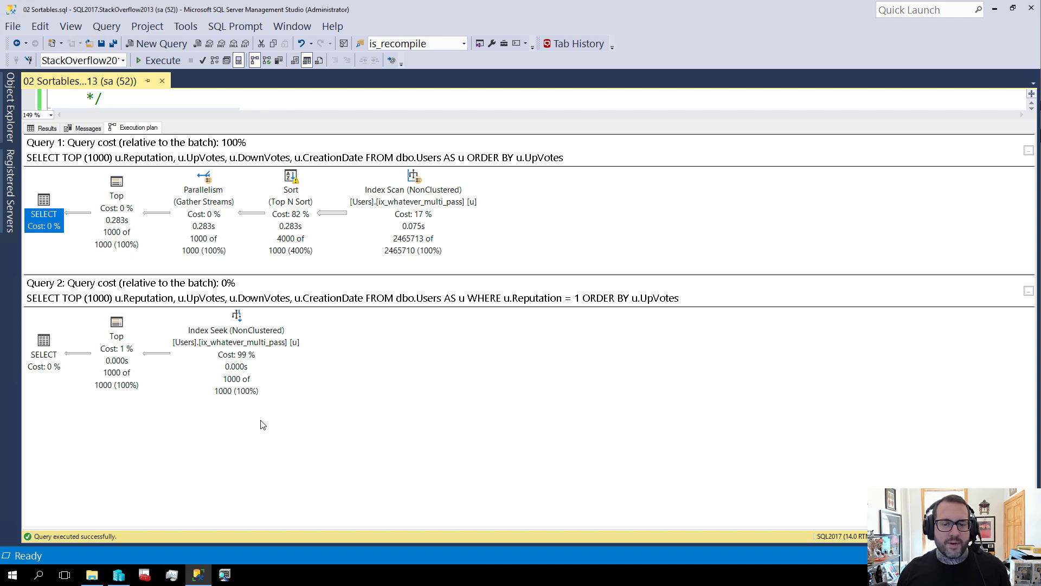
mouse_move(87, 351)
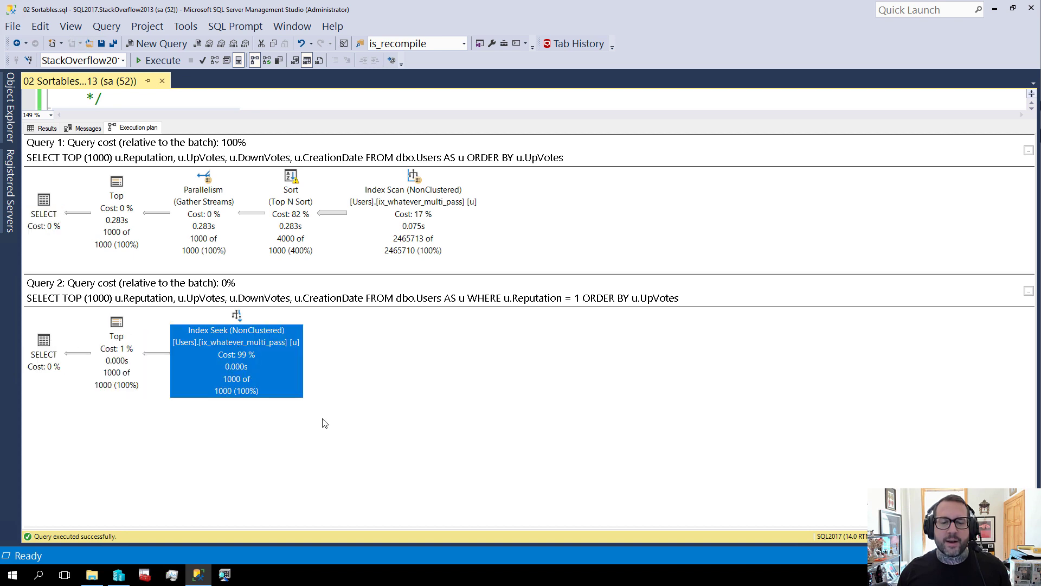
mouse_move(116, 335)
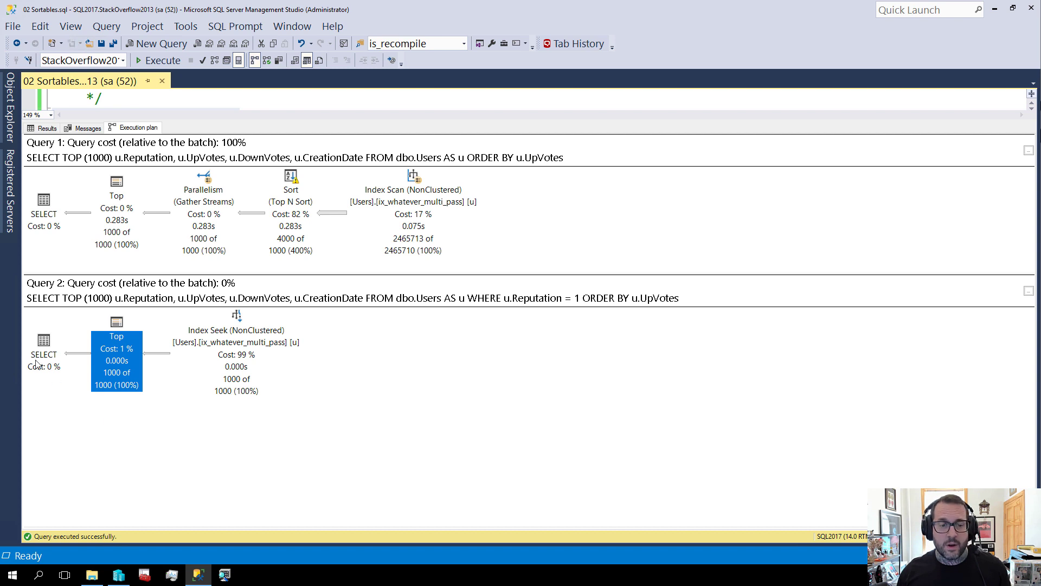
click(44, 354)
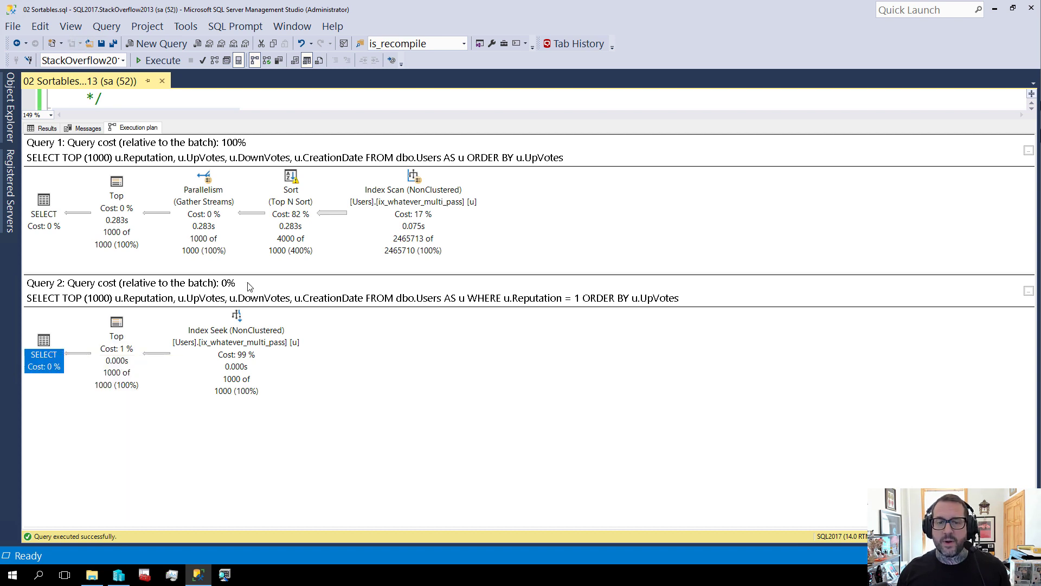
click(290, 212)
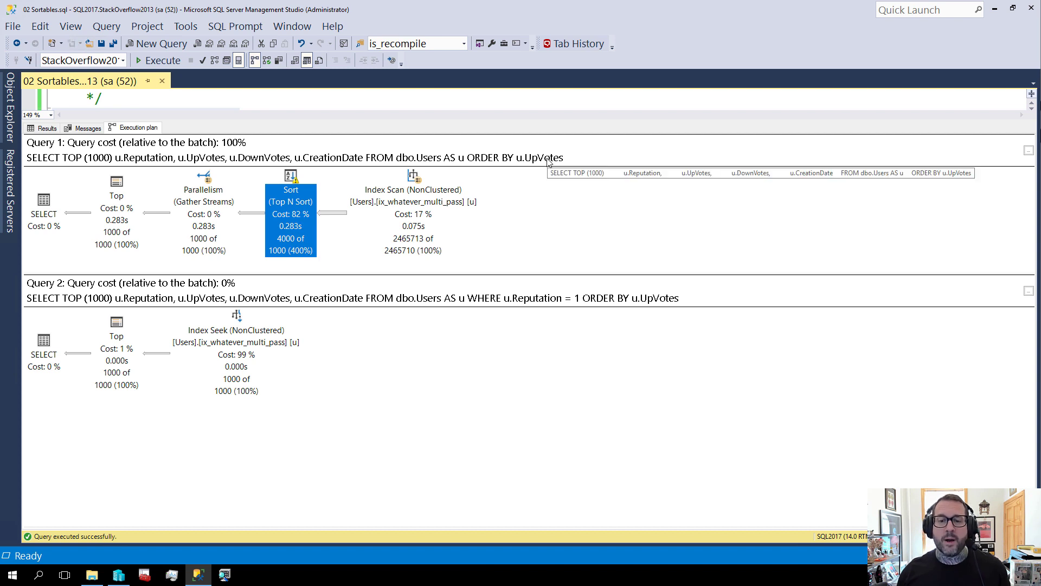
mouse_move(291, 189)
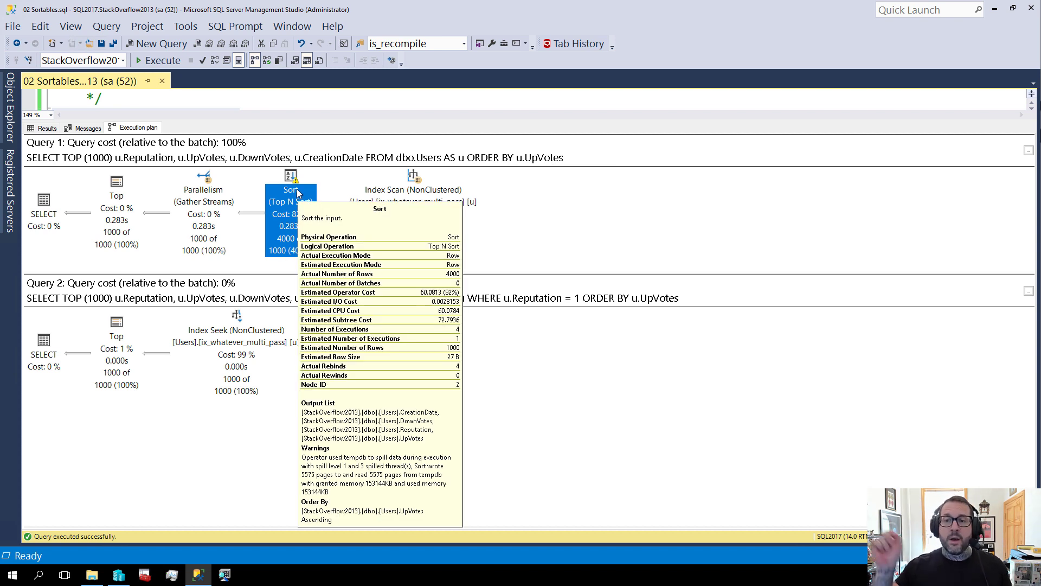
mouse_move(474, 128)
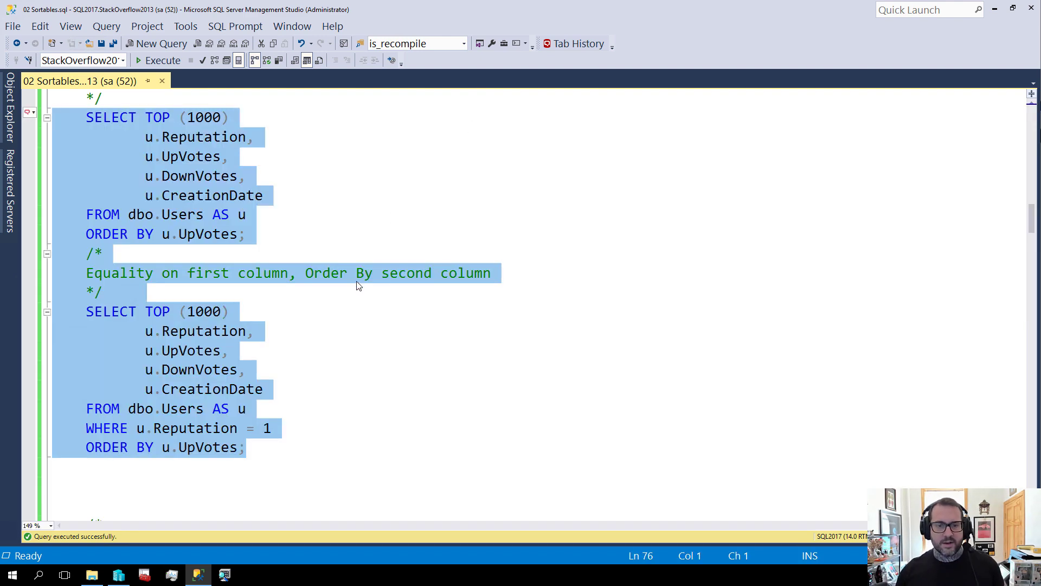
- Select and execute the 'Equality on first three columns' query ordered by CreationDate DESC
scroll(down, 3)
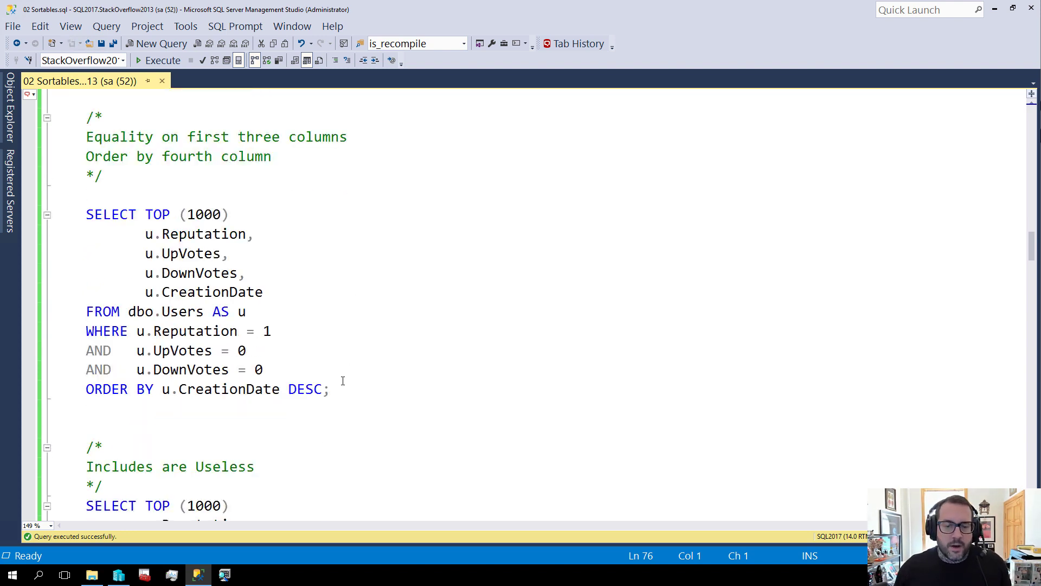
drag(86, 213, 328, 389)
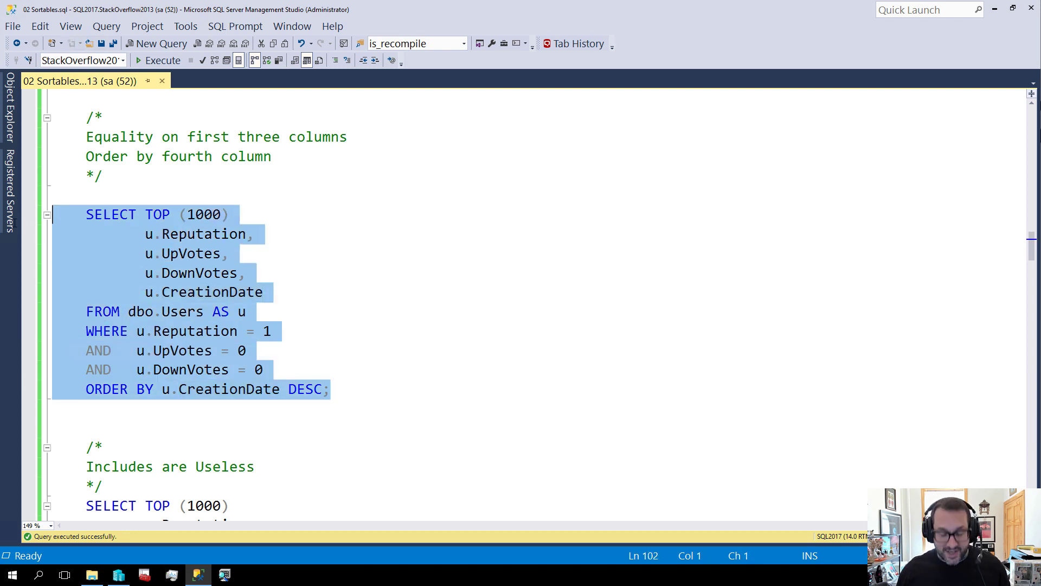
click(162, 60)
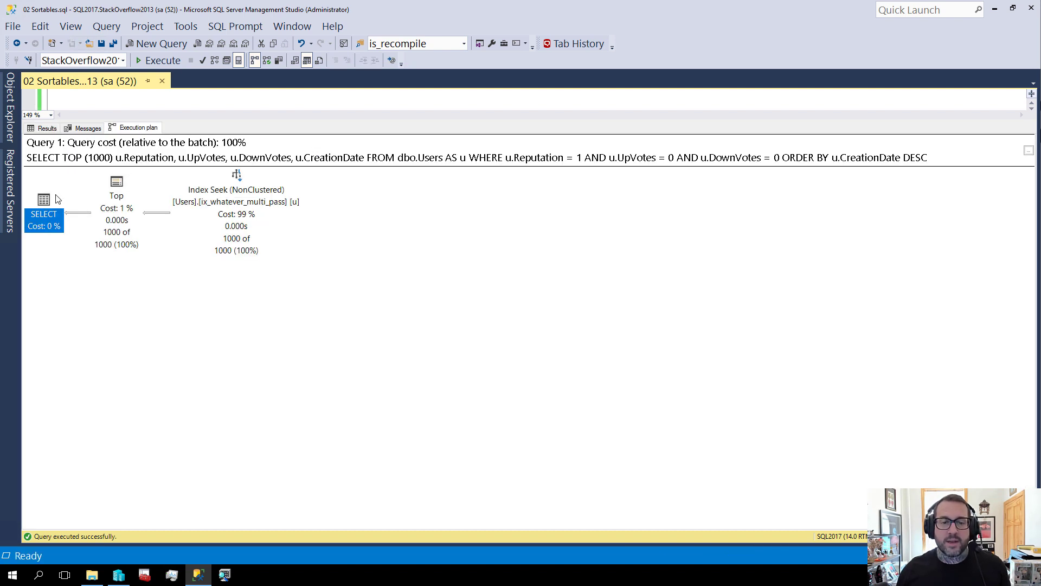
mouse_move(262, 395)
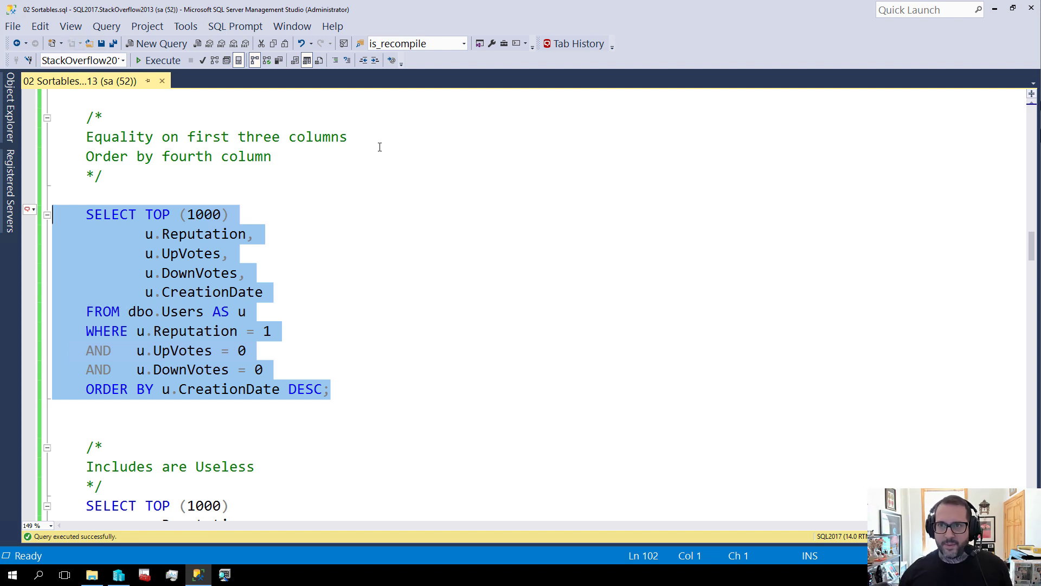
mouse_move(418, 256)
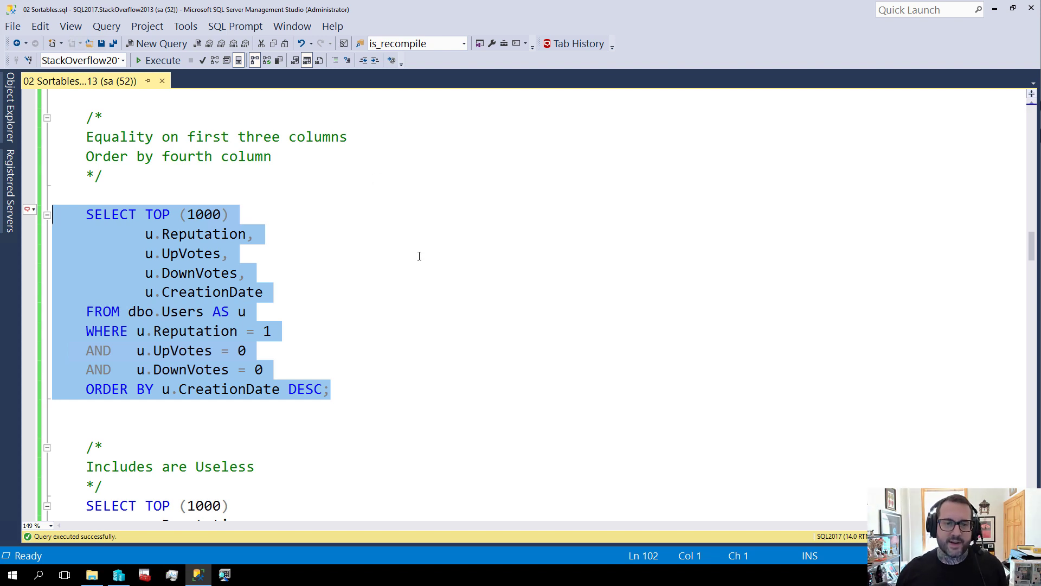
mouse_move(408, 274)
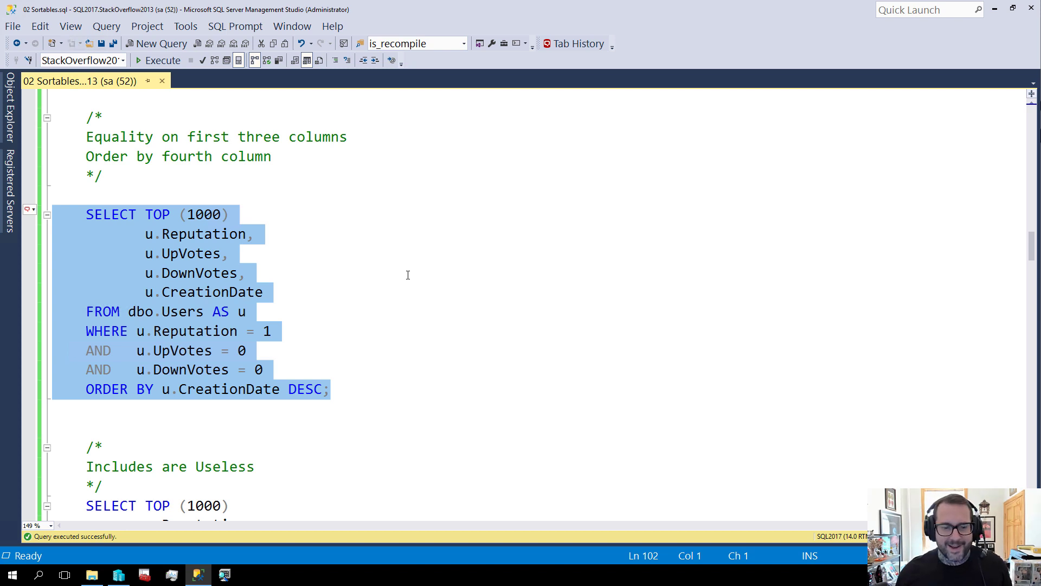
- Execute the 'Includes are Useless' query and view its plan with a Top N Sort after the seek
scroll(down, 3)
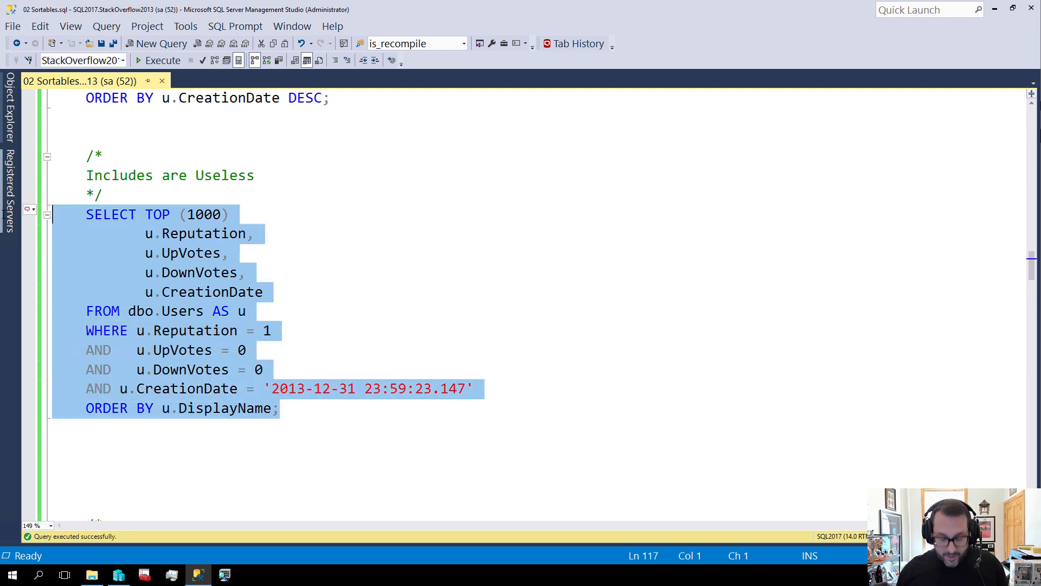
click(159, 59)
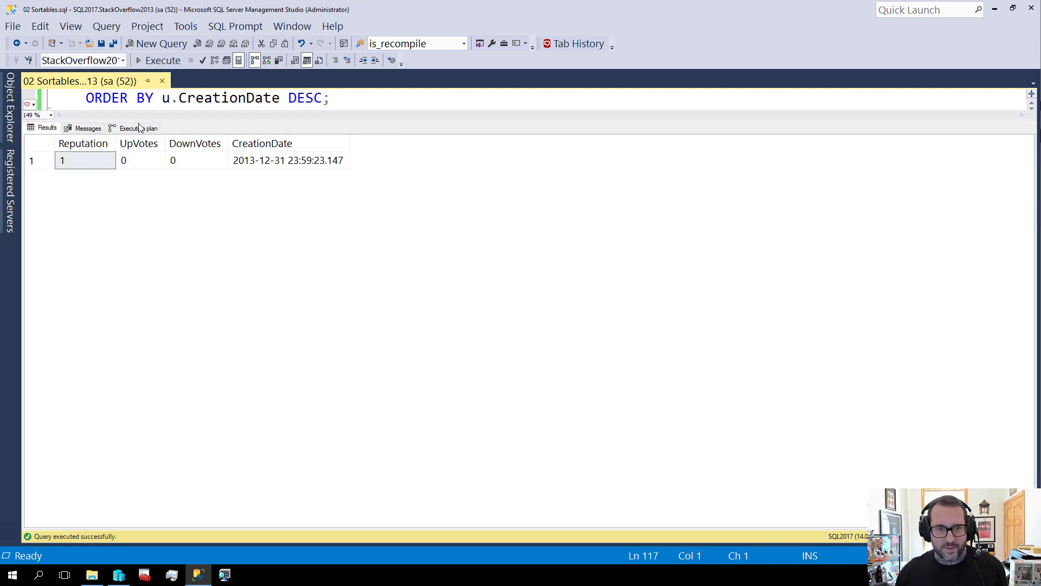
click(137, 128)
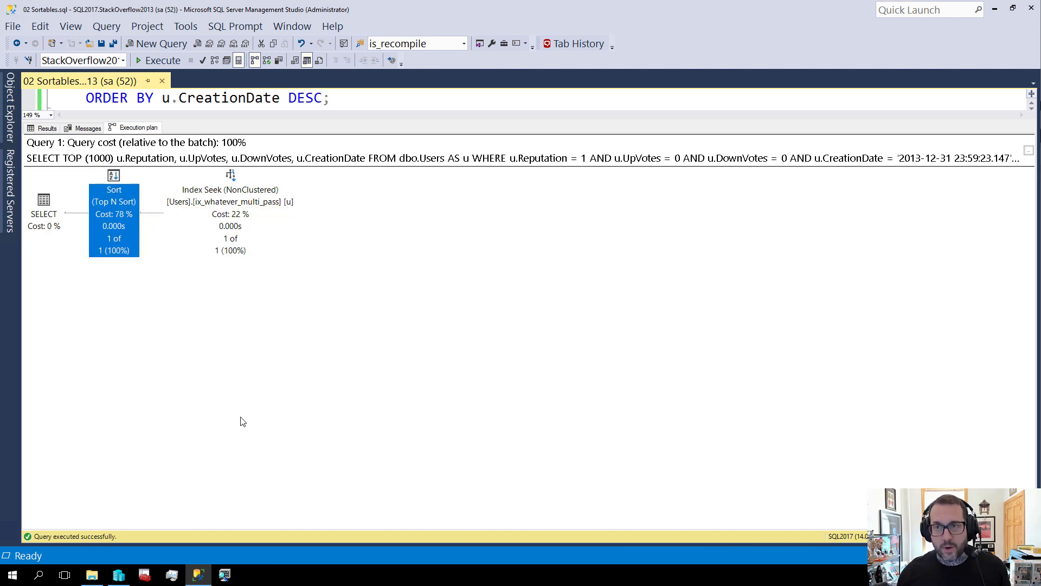
mouse_move(235, 420)
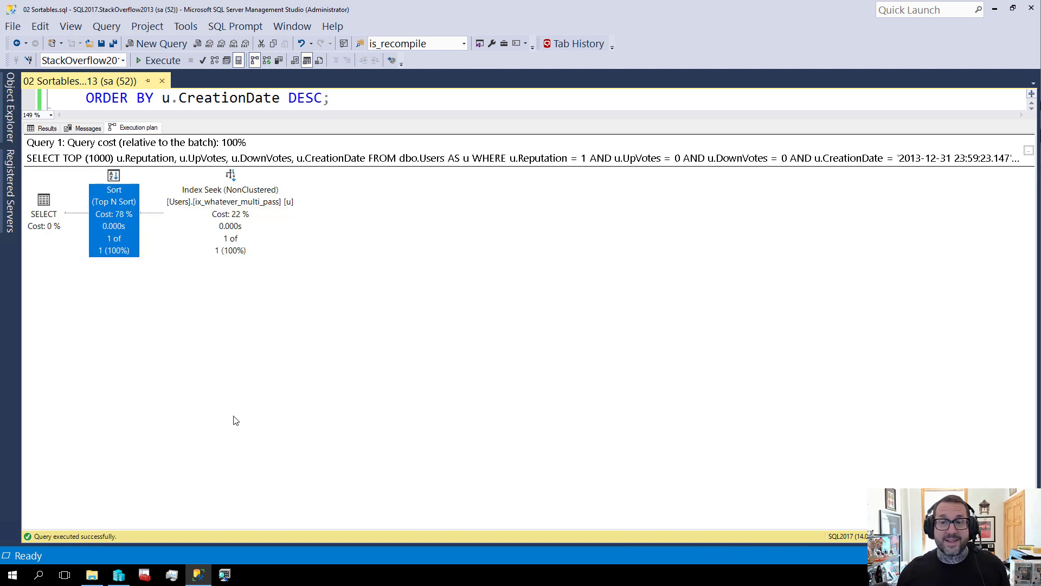
mouse_move(319, 197)
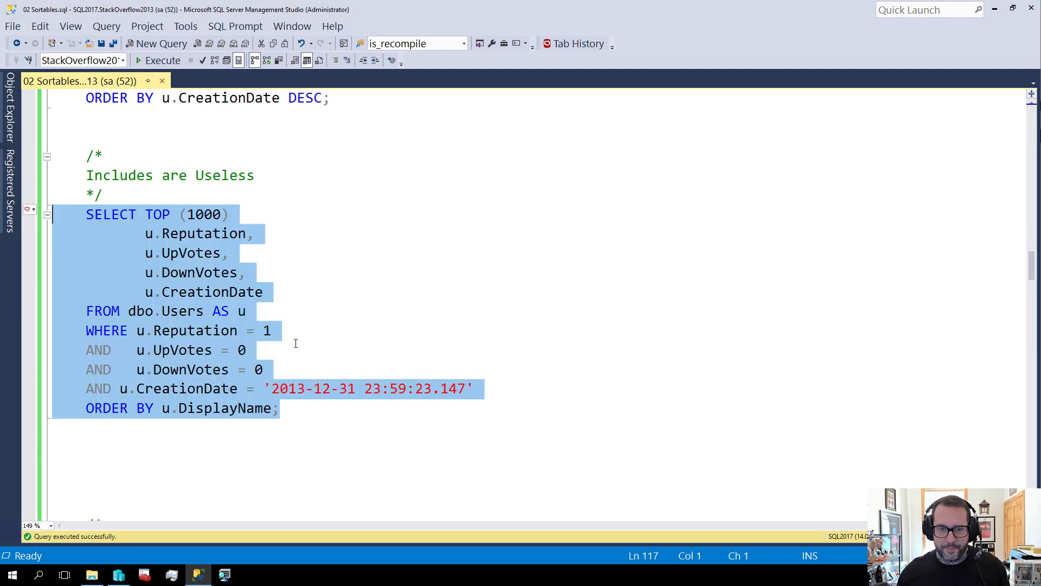
- Execute both Reputation range queries and inspect the Sort operator in the second plan
scroll(down, 3)
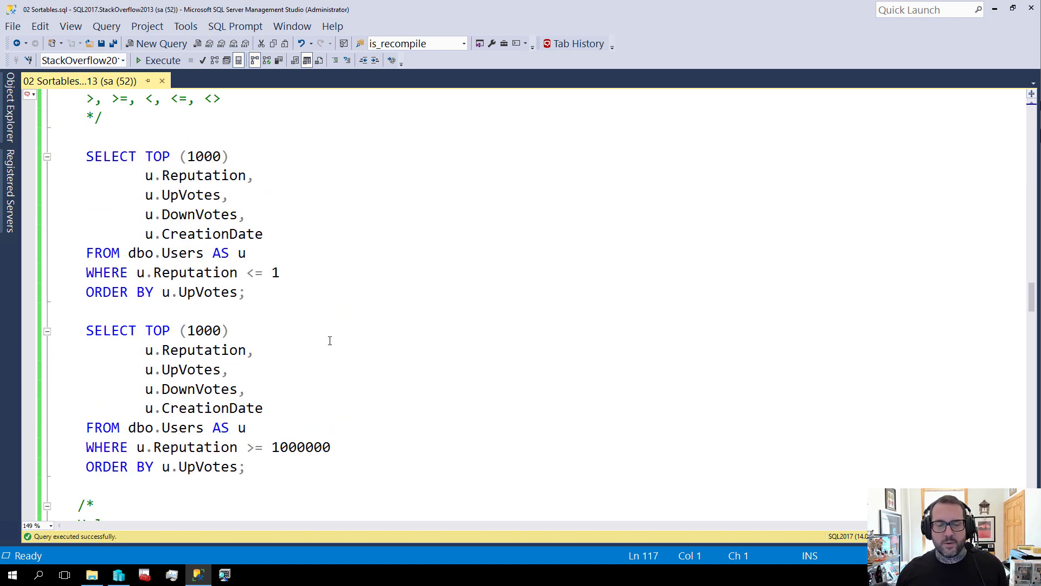
mouse_move(299, 283)
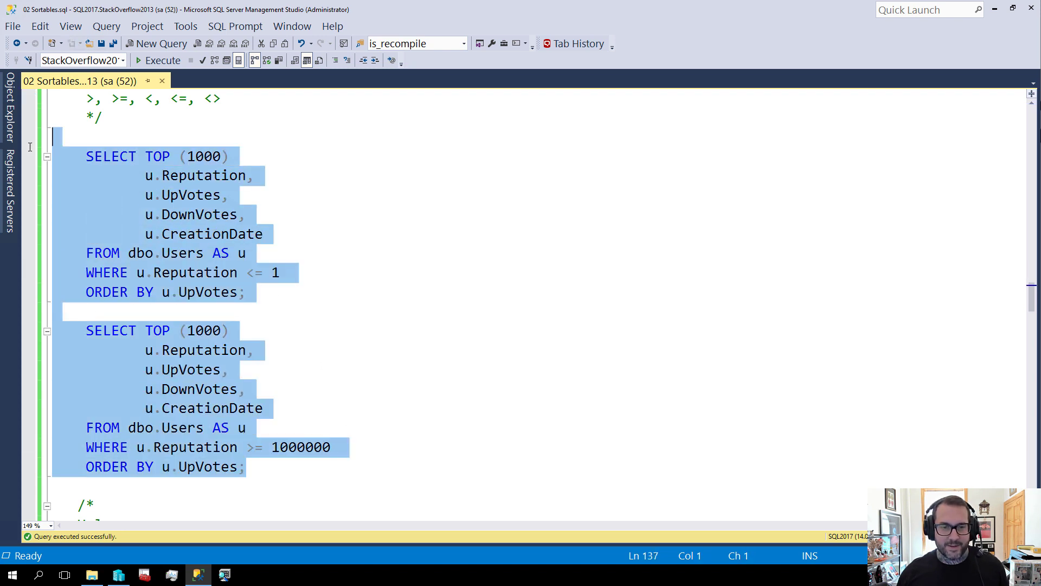
click(162, 61)
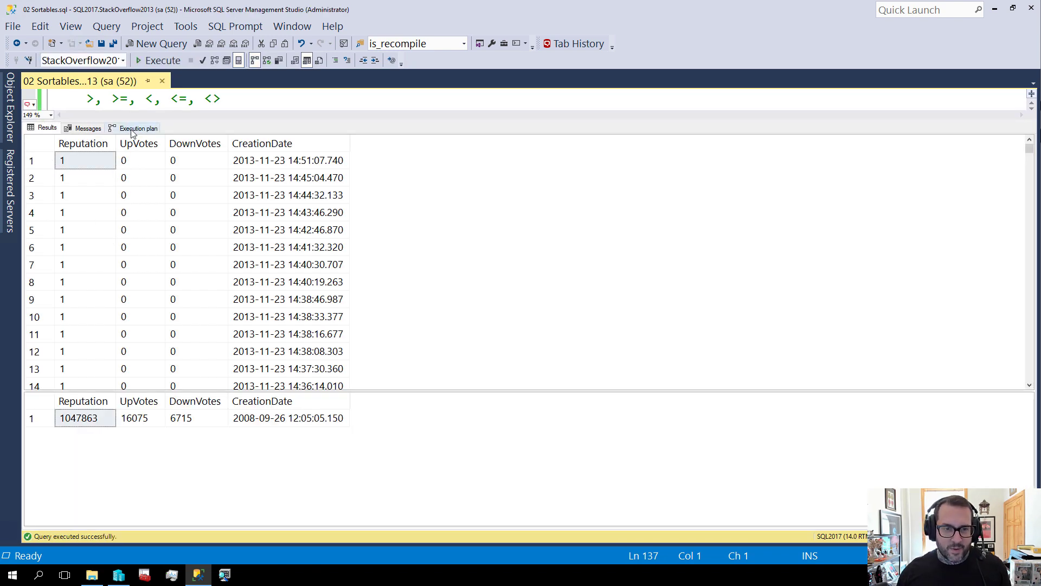
click(137, 128)
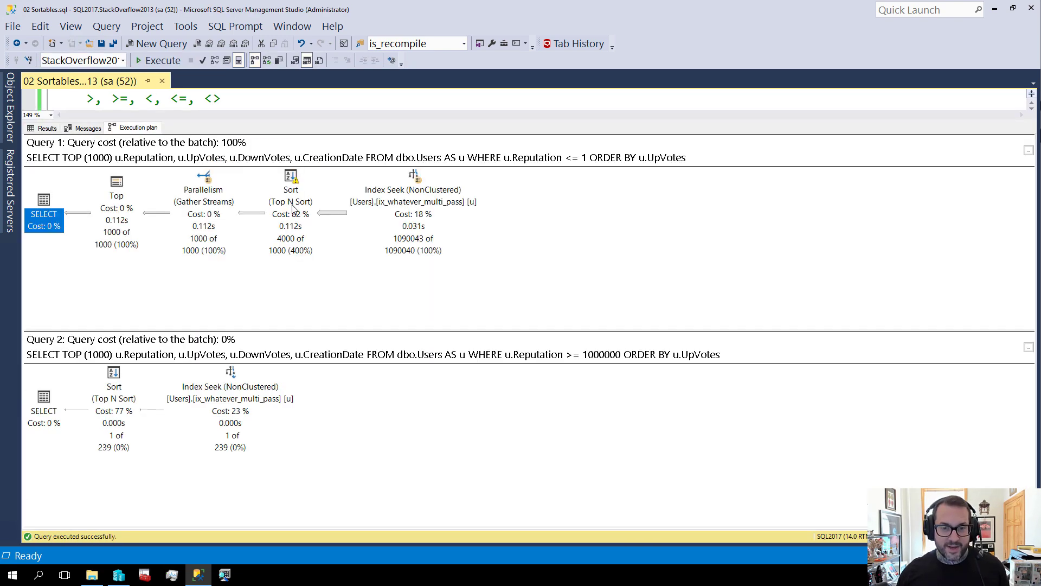
click(114, 398)
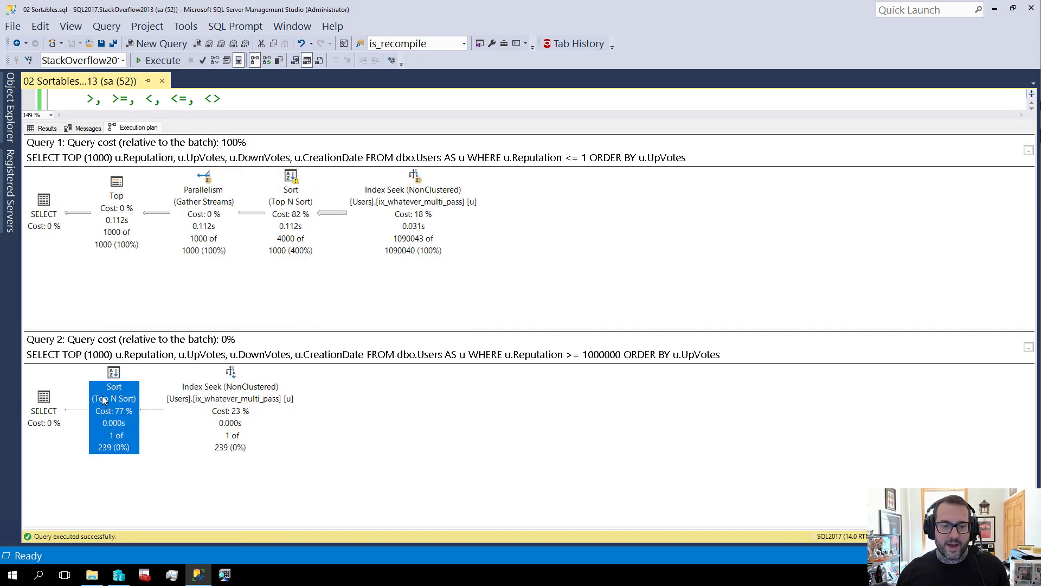
mouse_move(306, 213)
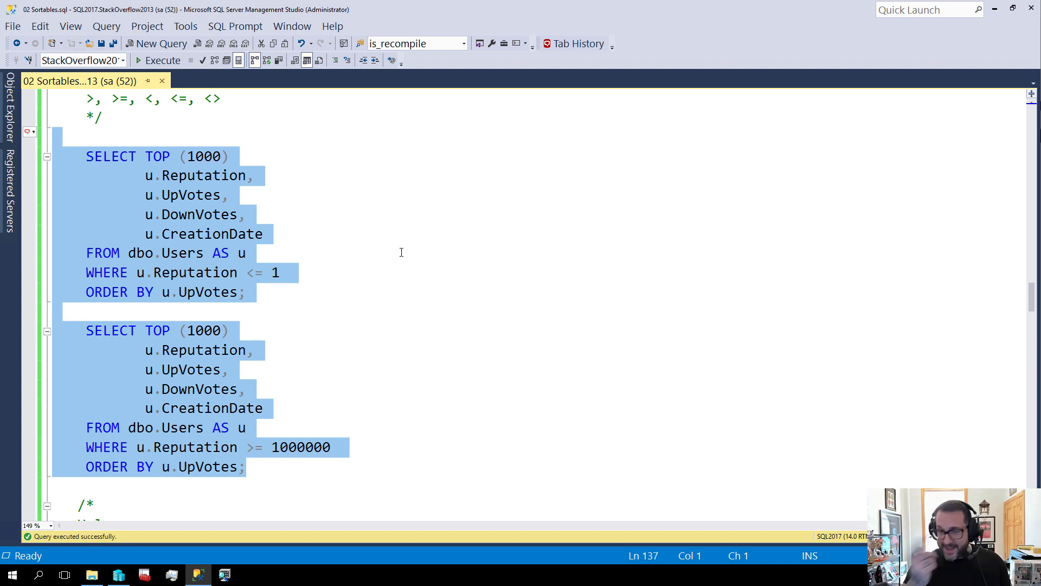
mouse_move(438, 300)
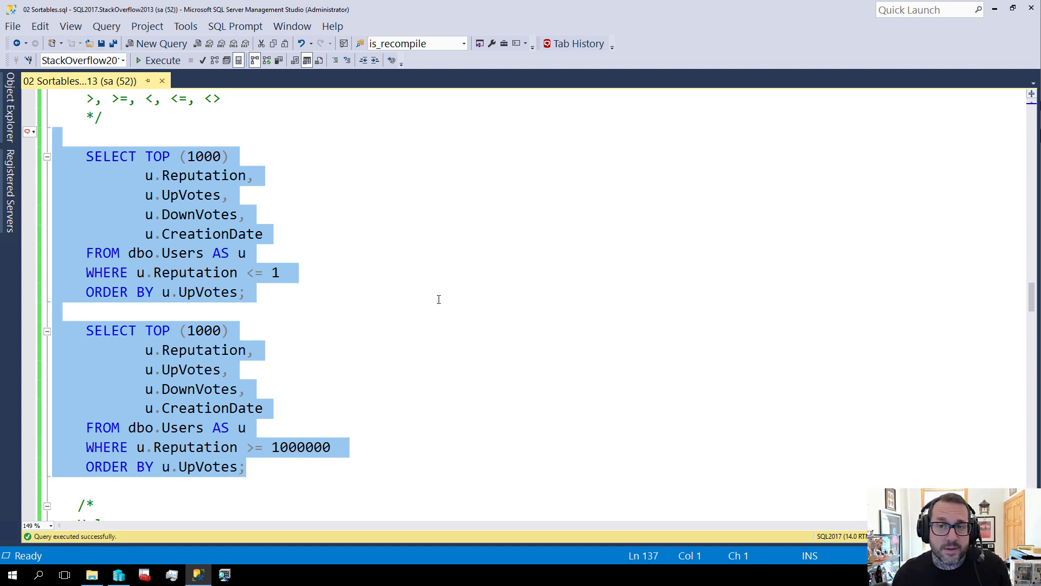
mouse_move(419, 309)
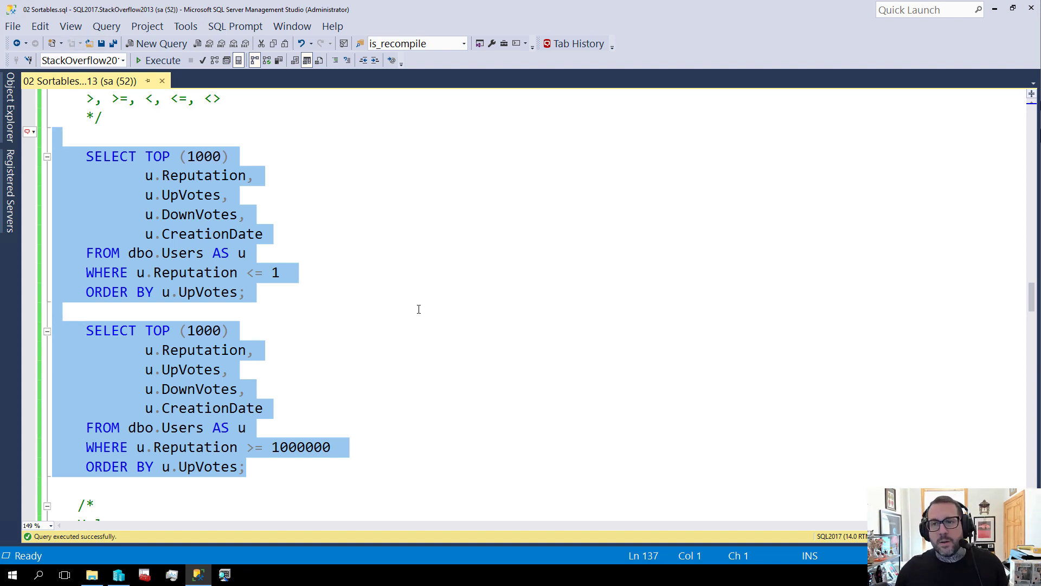
- Highlight the Reputation >= 100000 filter under 'Unless...', then select all four queries with Ctrl+A
scroll(down, 3)
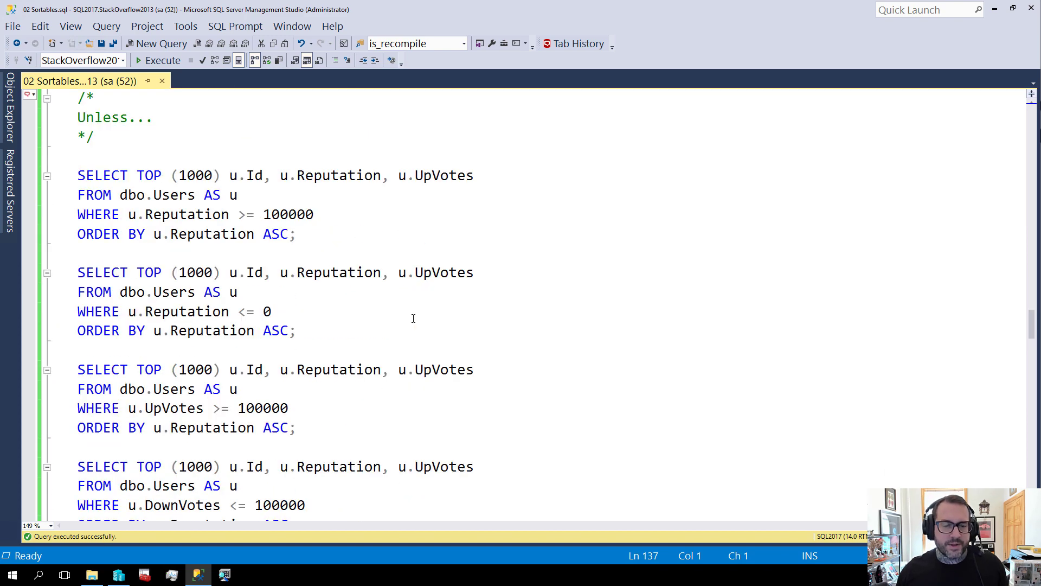
scroll(down, 3)
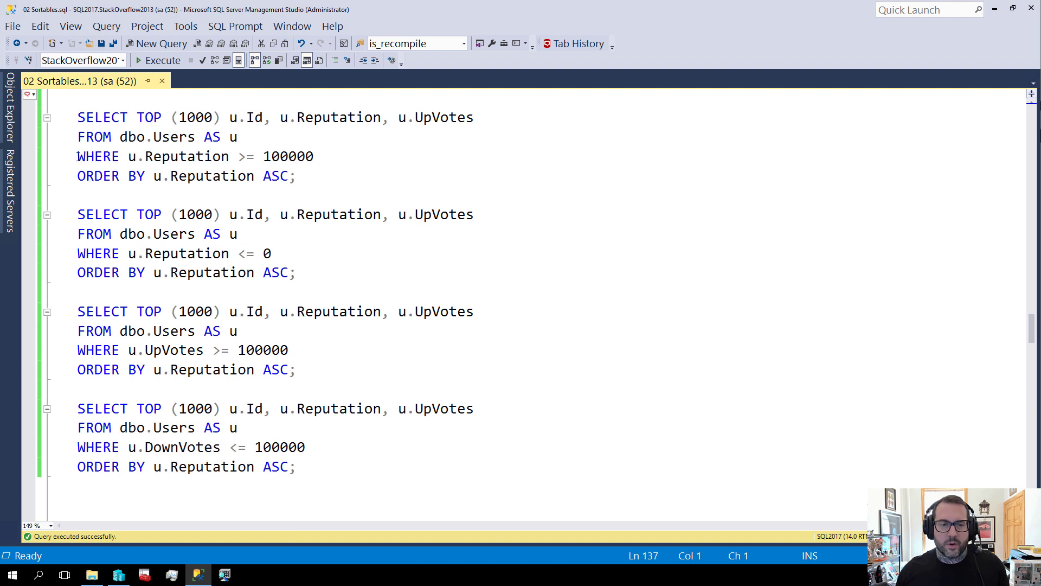
drag(77, 156, 314, 156)
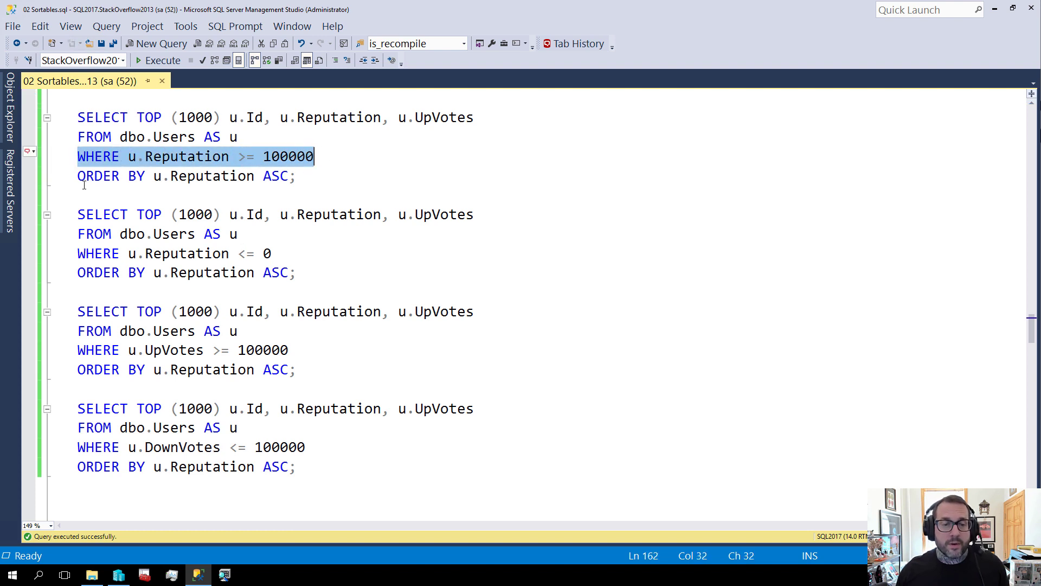
click(185, 272)
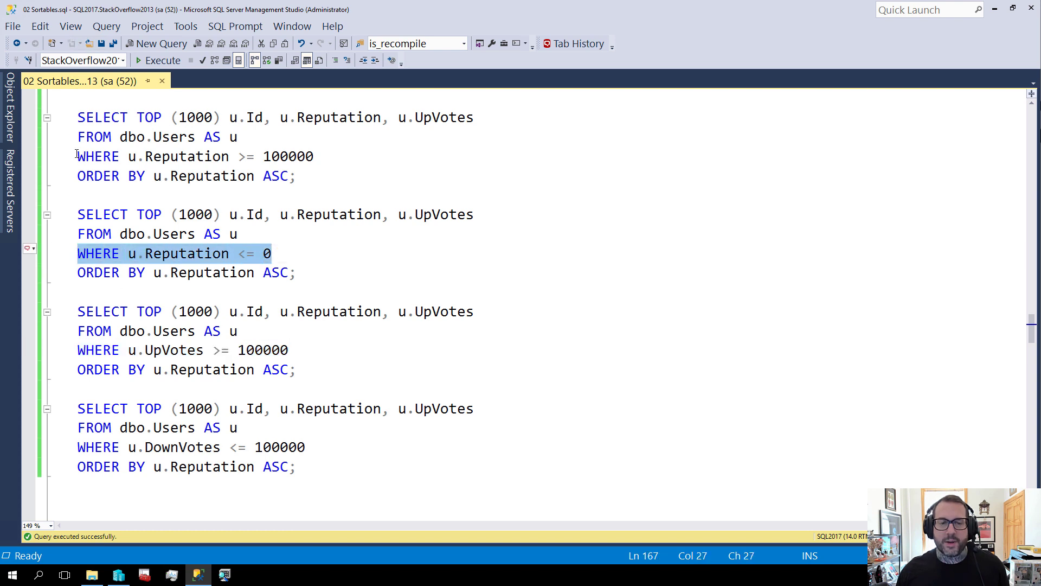
key(ctrl+a)
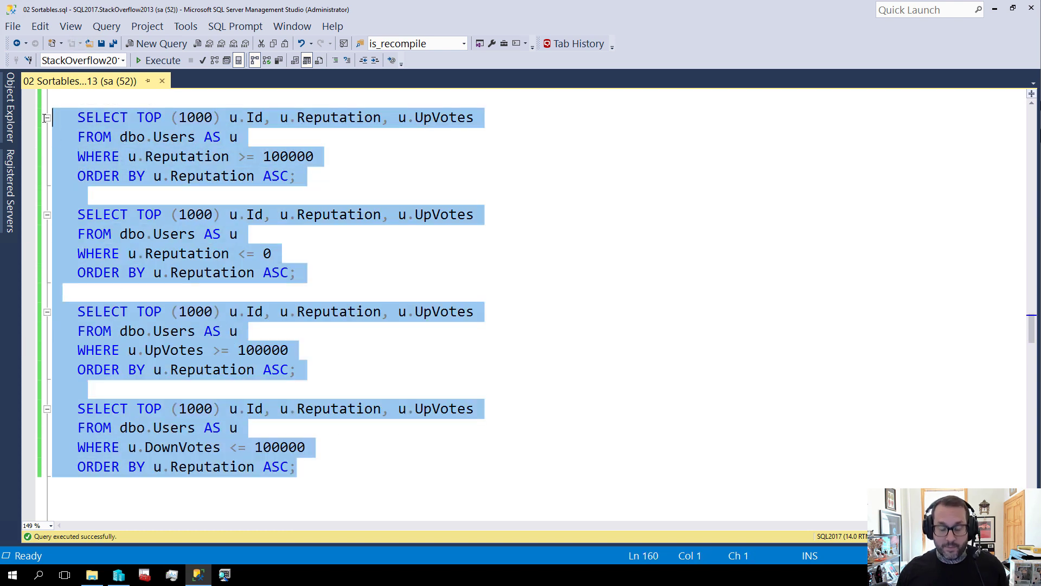
- Execute the four Reputation-ordered queries and scroll through their seek and scan plans
click(158, 59)
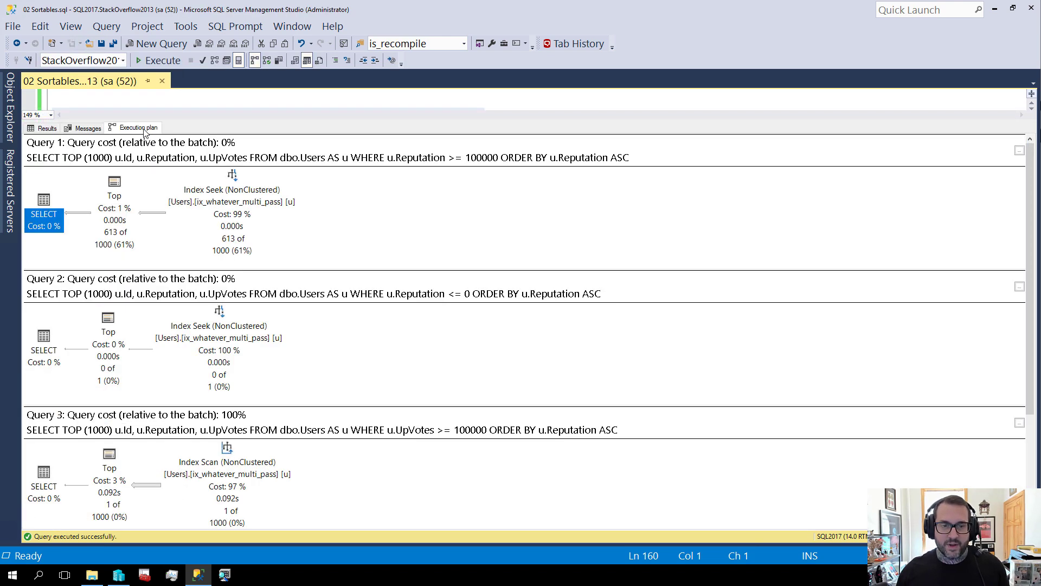
mouse_move(414, 126)
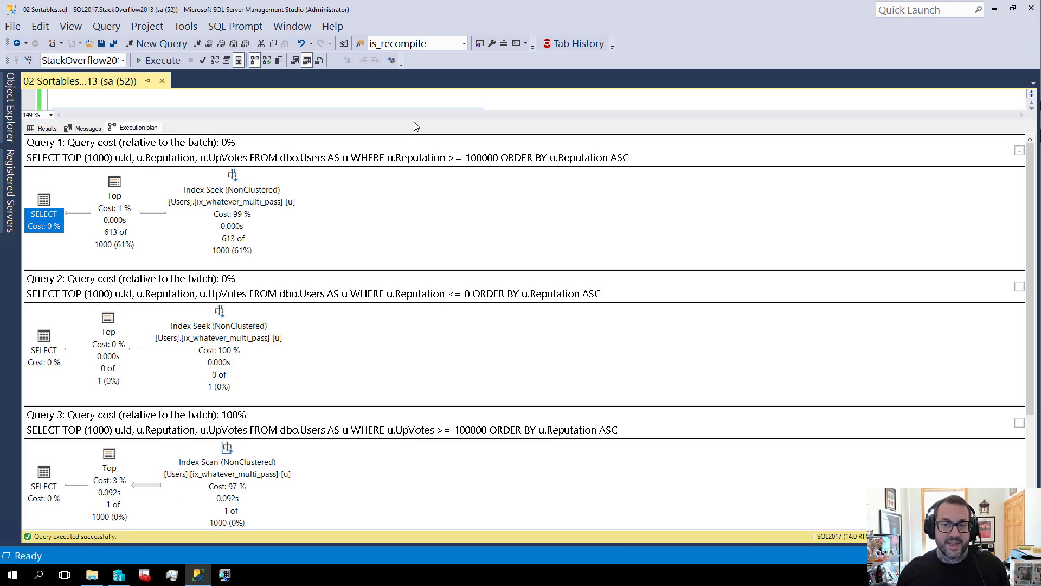
mouse_move(129, 359)
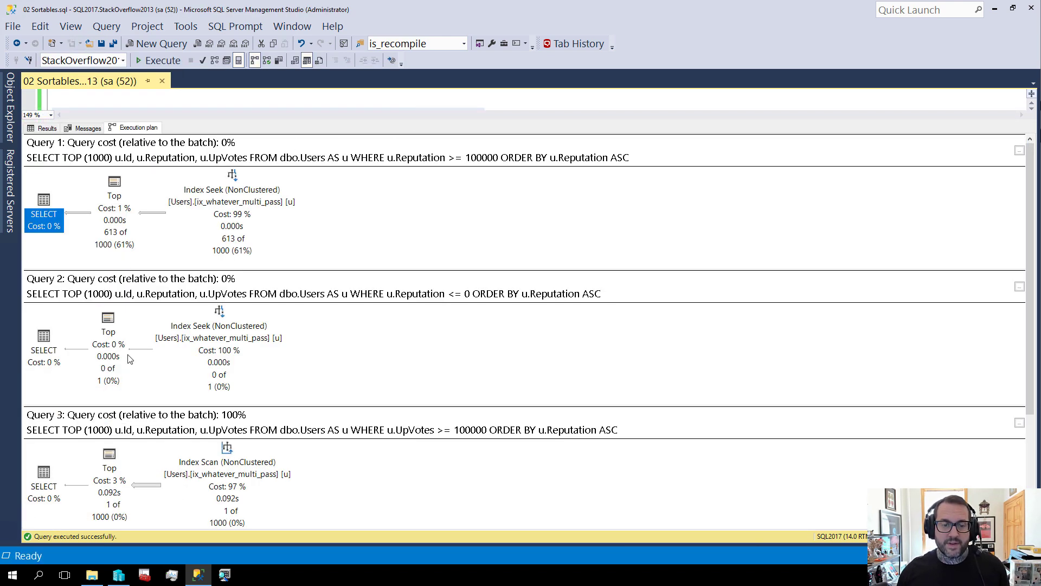
scroll(down, 3)
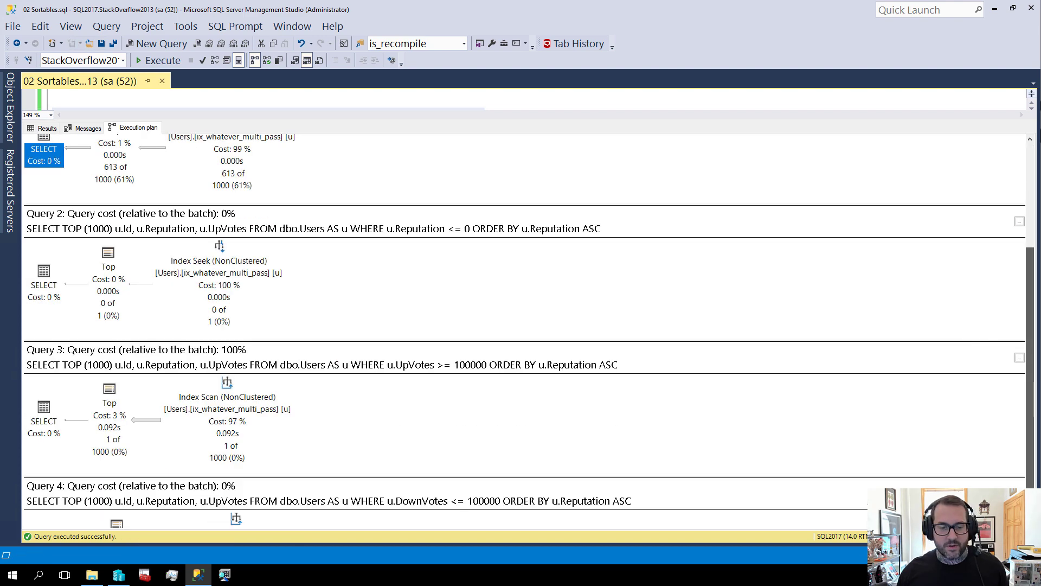
scroll(down, 3)
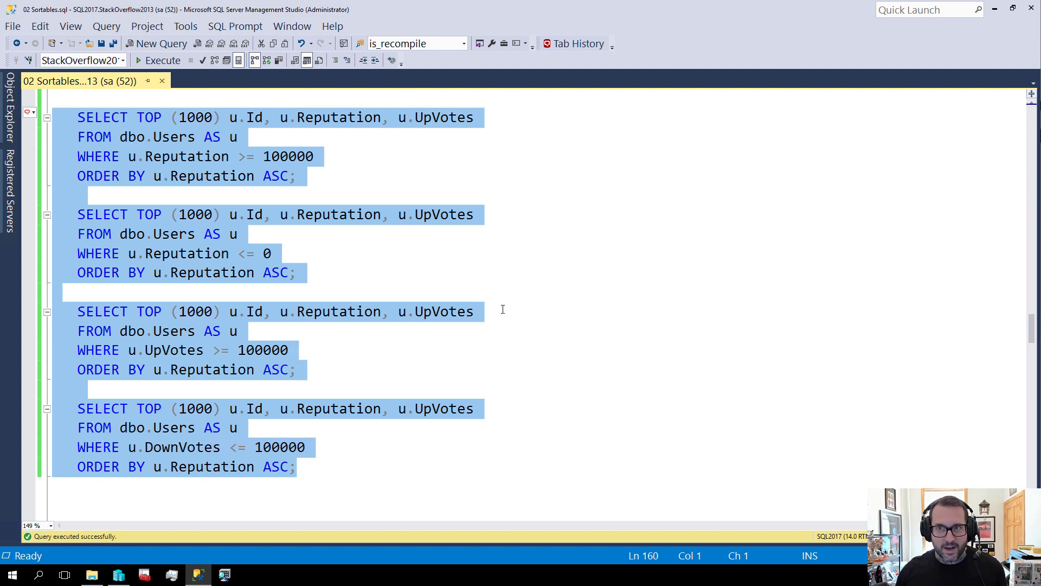
- Execute EXEC dbo.DropIndexes to clear the existing indexes on dbo.Votes
scroll(down, 3)
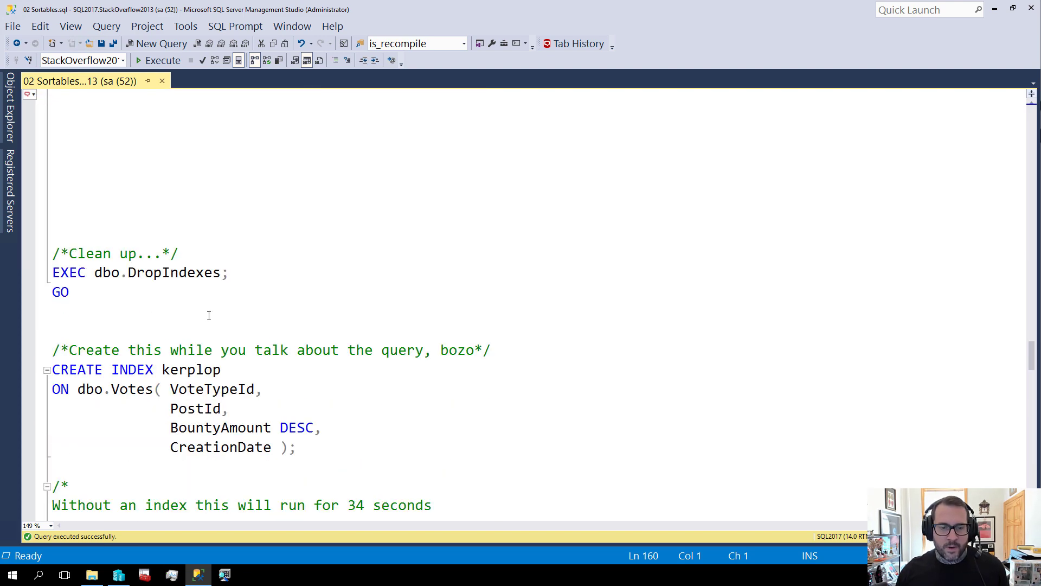
click(157, 59)
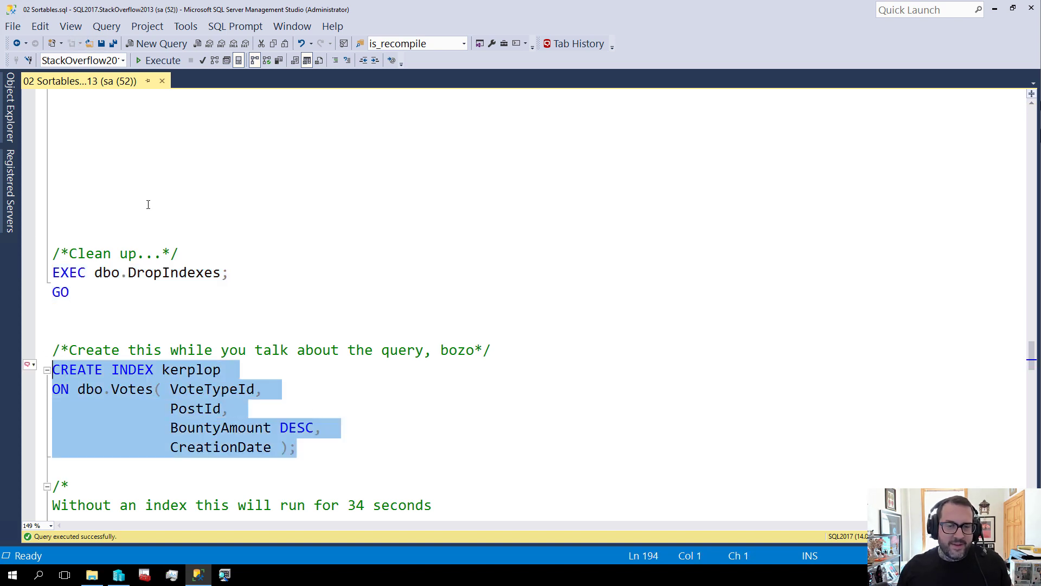
- Execute CREATE INDEX kerplop on dbo.Votes (VoteTypeId, PostId, BountyAmount DESC, CreationDate)
click(161, 60)
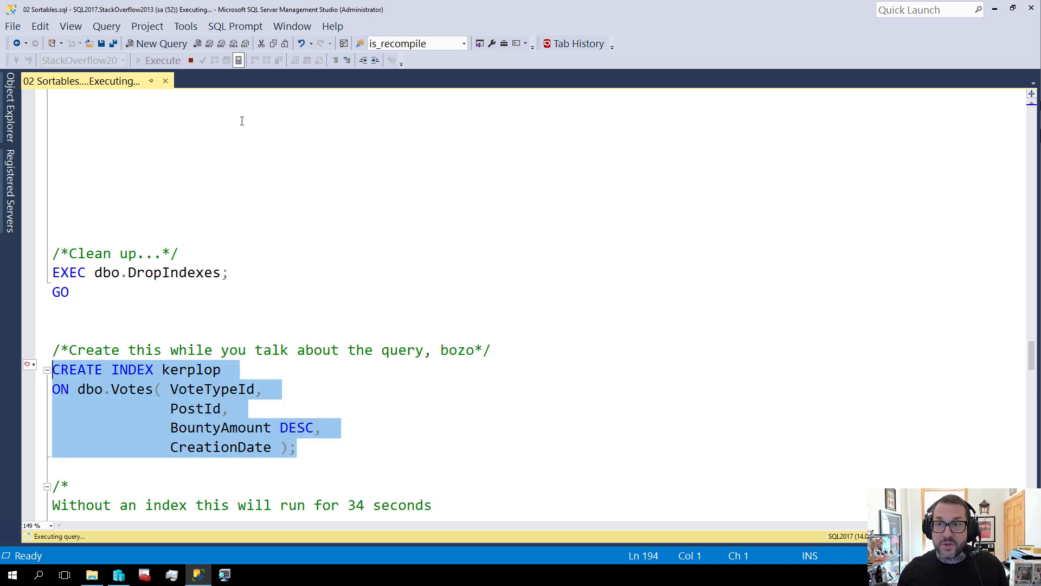
mouse_move(237, 142)
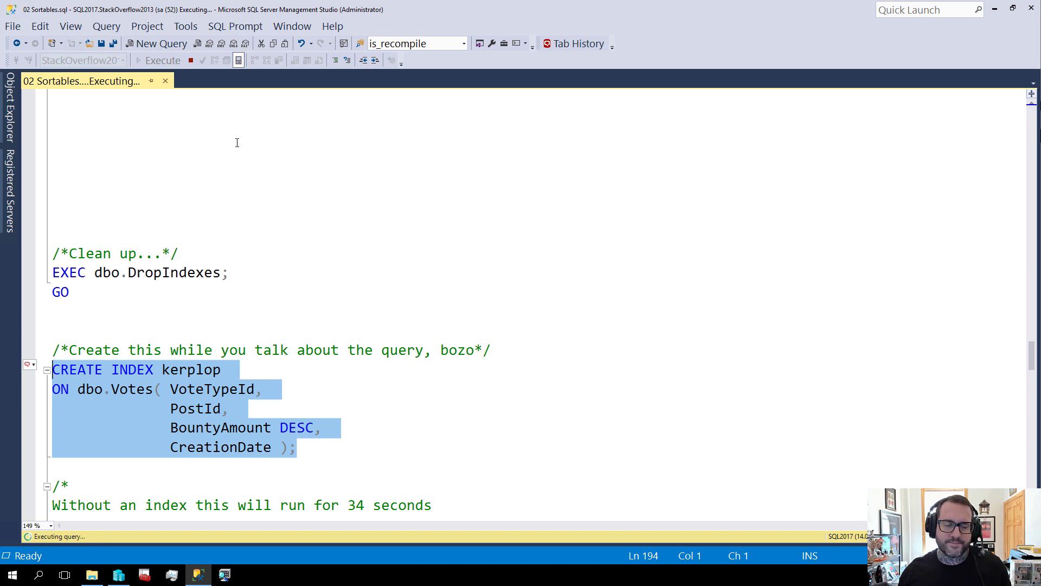
mouse_move(281, 188)
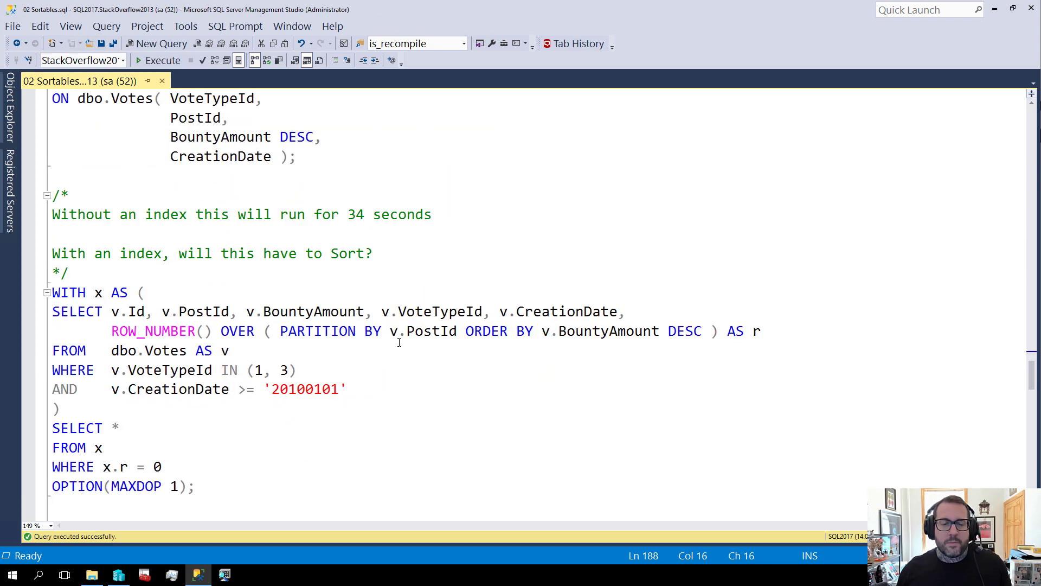
- Highlight PostId and another kerplop column to compare with the ranking query
scroll(down, 3)
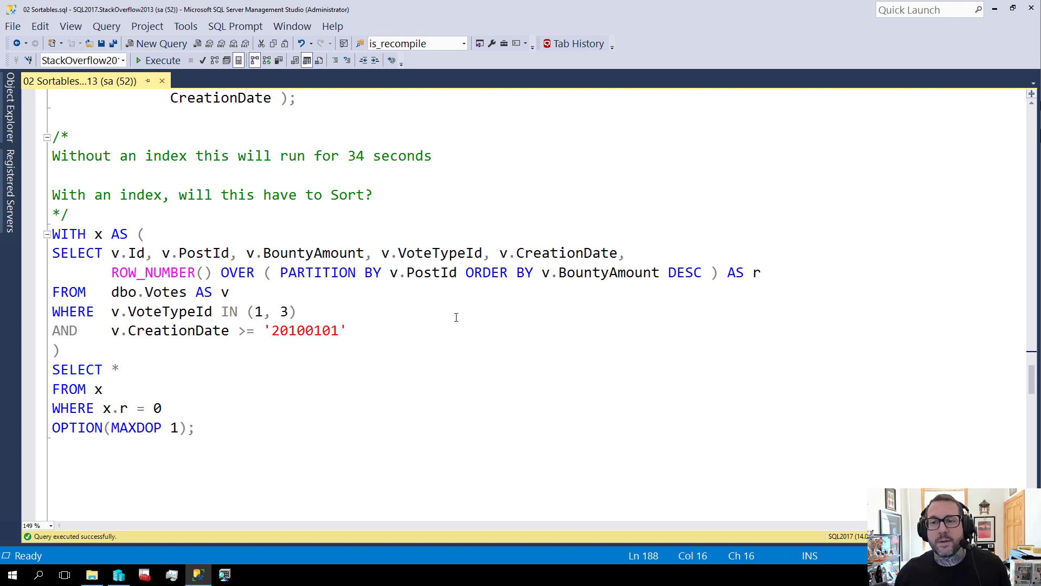
mouse_move(484, 313)
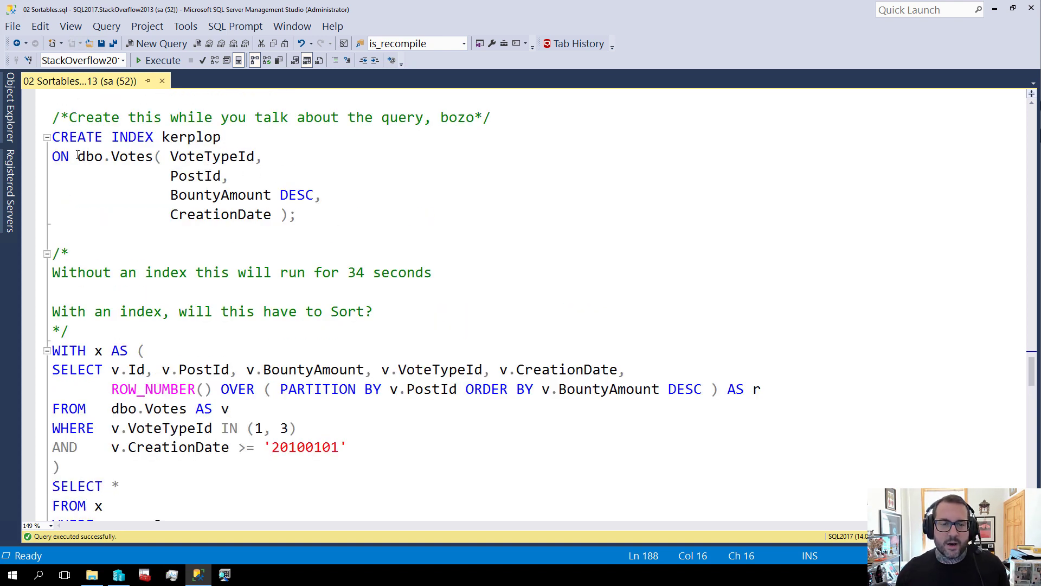
double_click(198, 175)
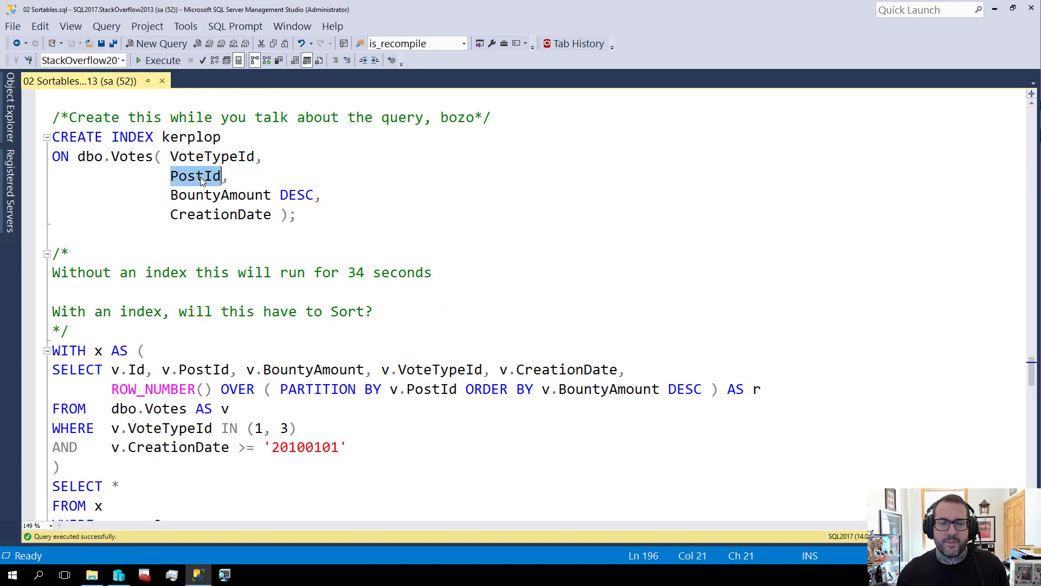
double_click(220, 214)
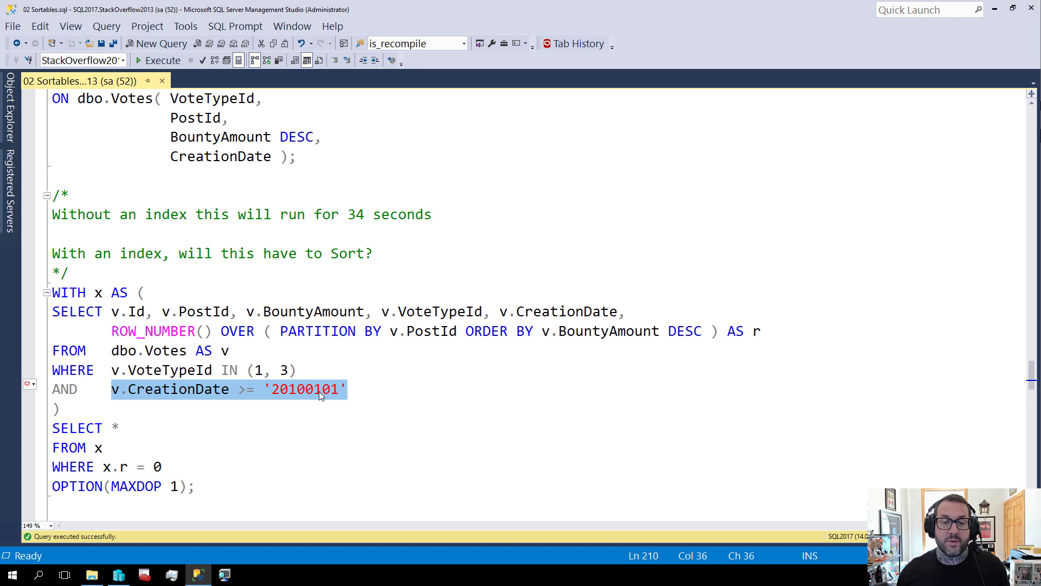
- Run the kerplop index and the WITH x ROW_NUMBER query together, which completes with errors
click(345, 389)
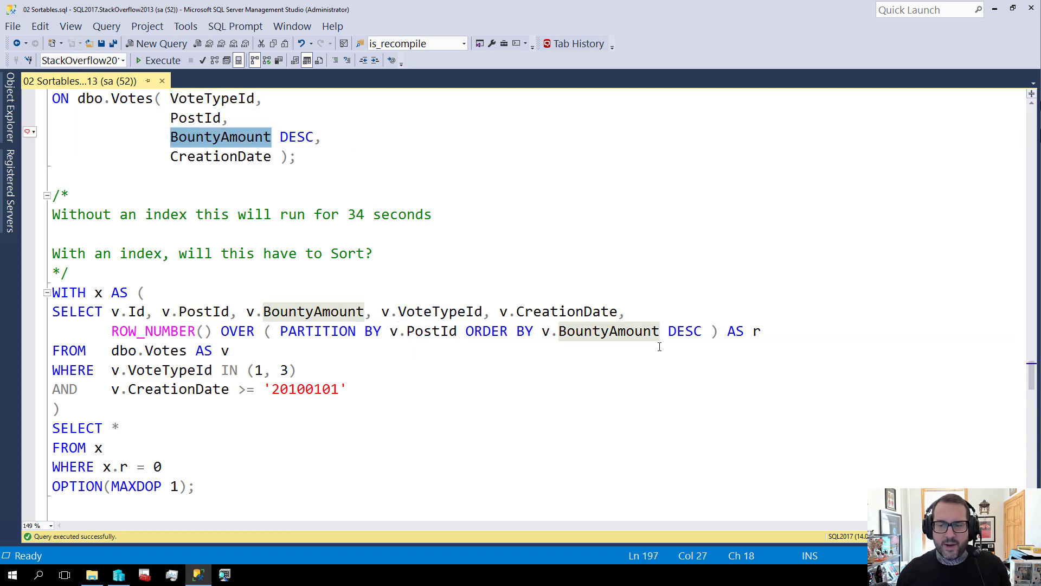
click(220, 156)
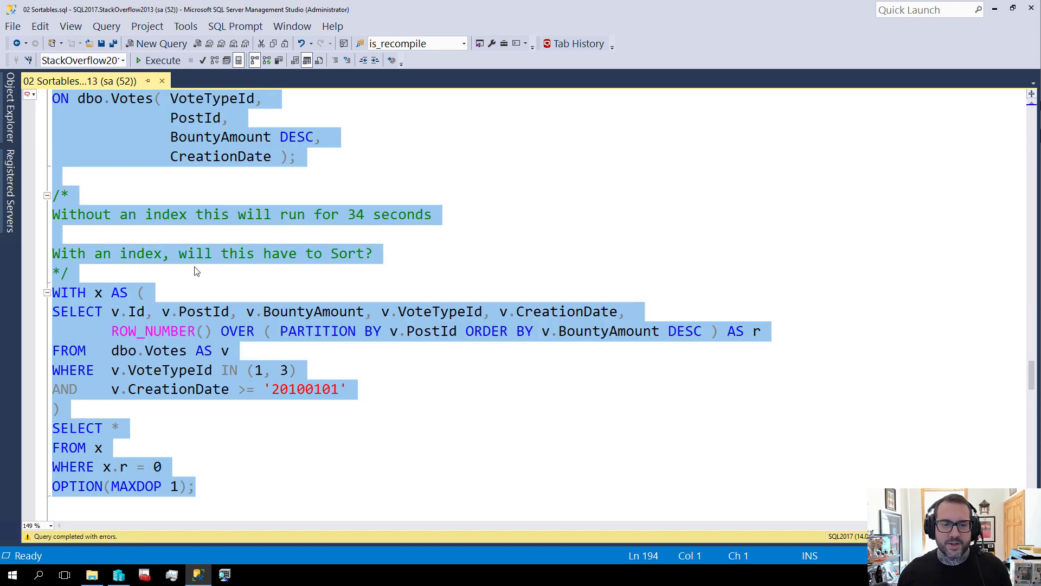
- Run the WITH x ROW_NUMBER query through OPTION(MAXDOP 1) and view its plan showing a Sort
scroll(down, 3)
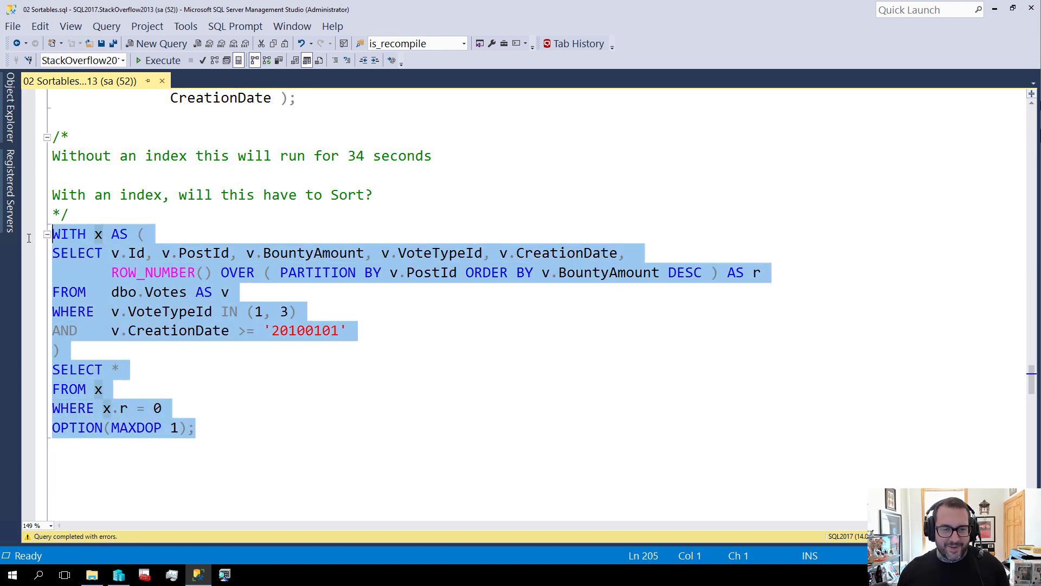
click(156, 61)
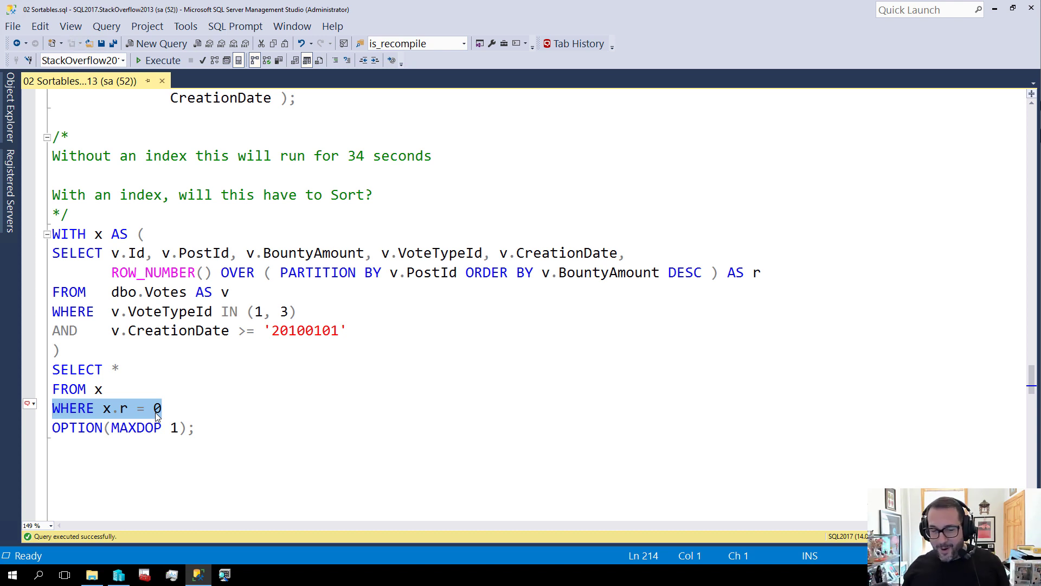
click(196, 428)
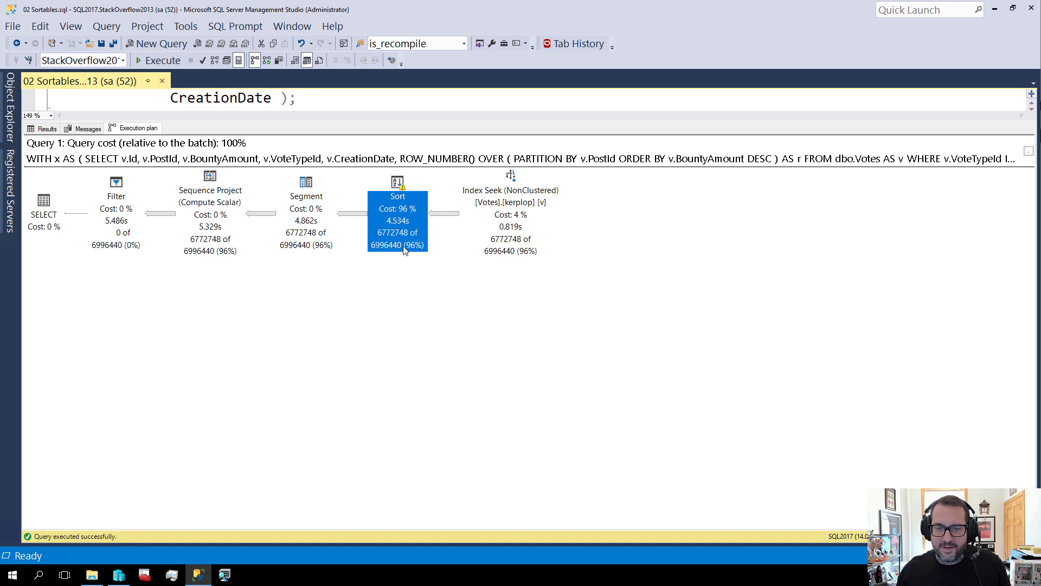
mouse_move(509, 176)
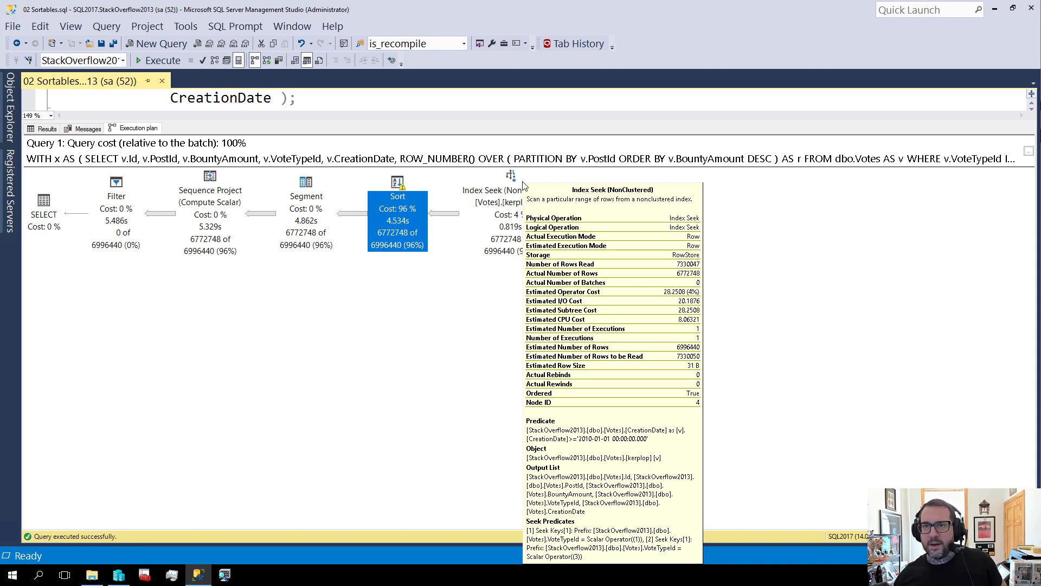
mouse_move(393, 121)
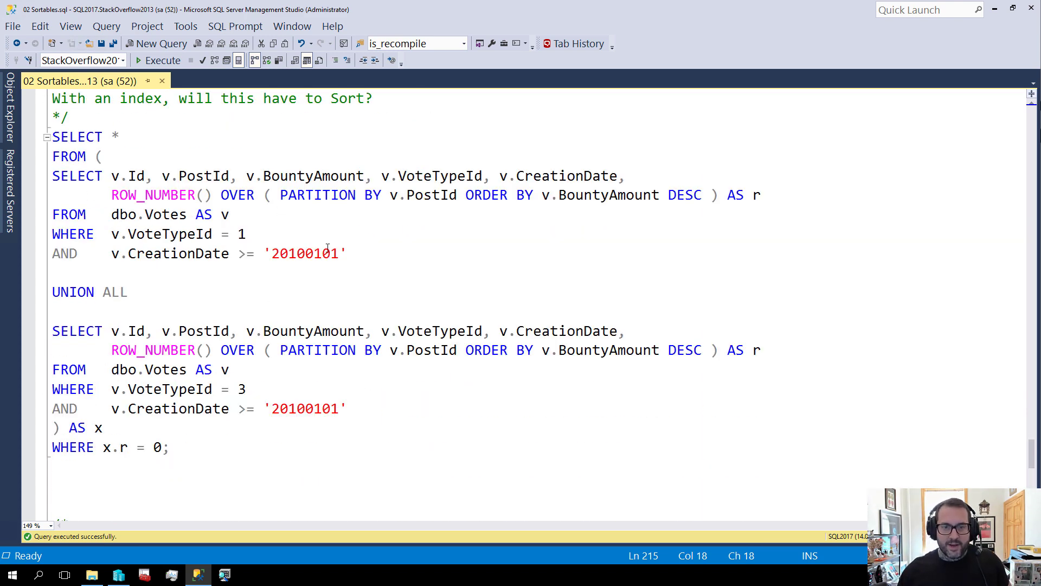
- Run the SELECT * FROM (... UNION ALL ...) rewrite and view its plan with no Sort operator
drag(52, 175, 345, 252)
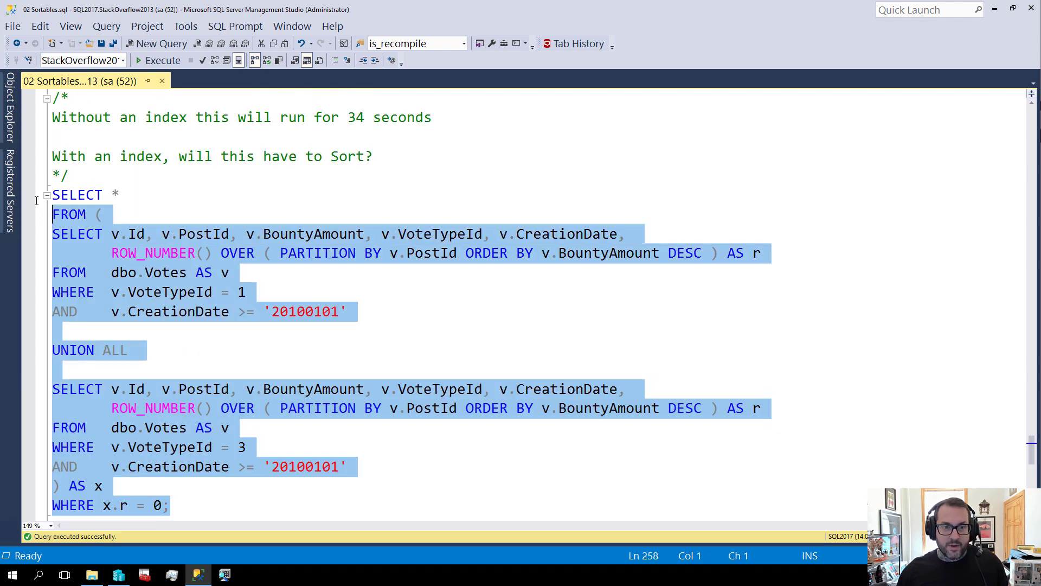
click(163, 61)
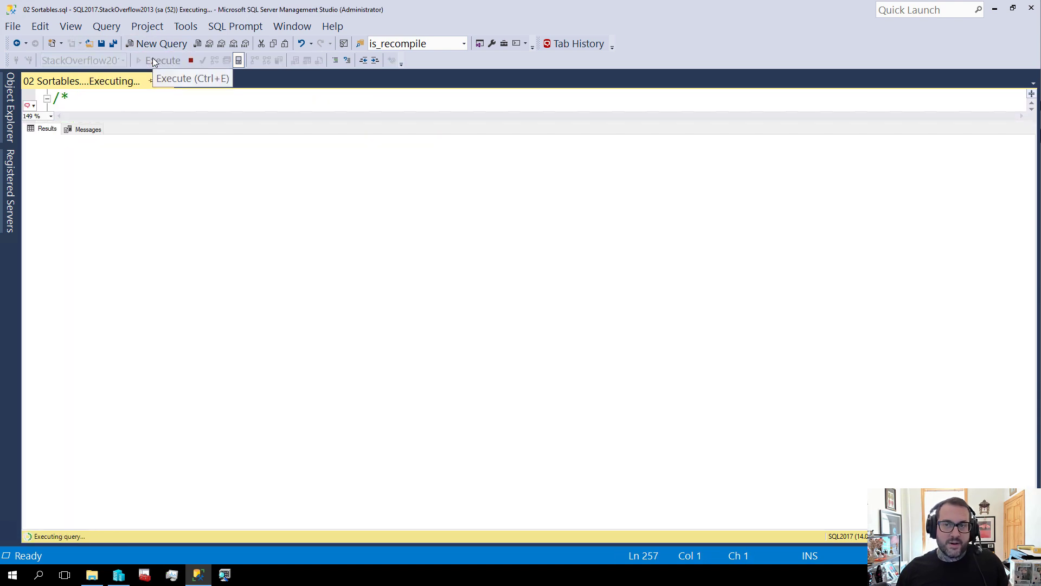
click(163, 60)
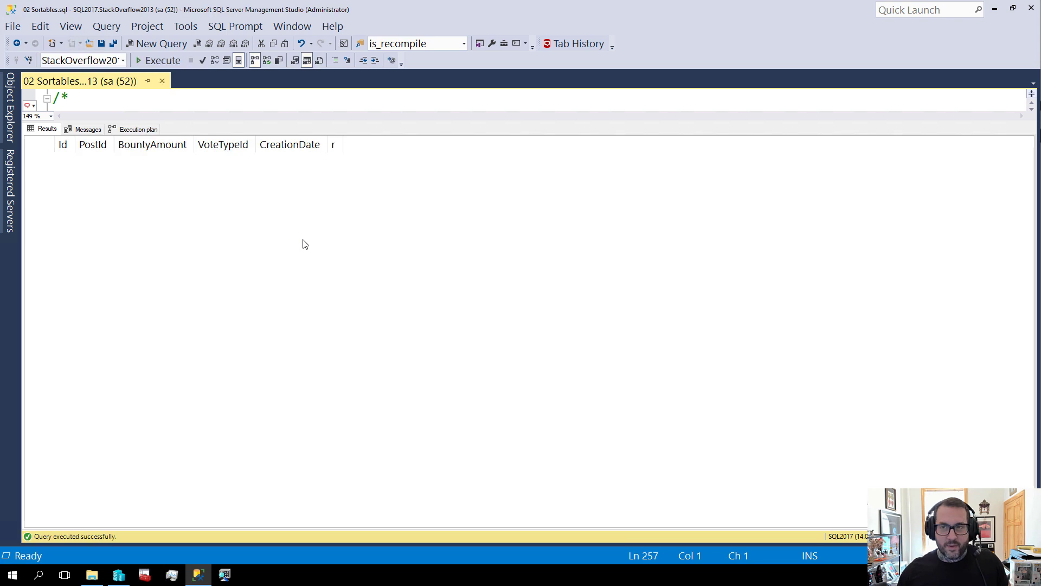
click(138, 129)
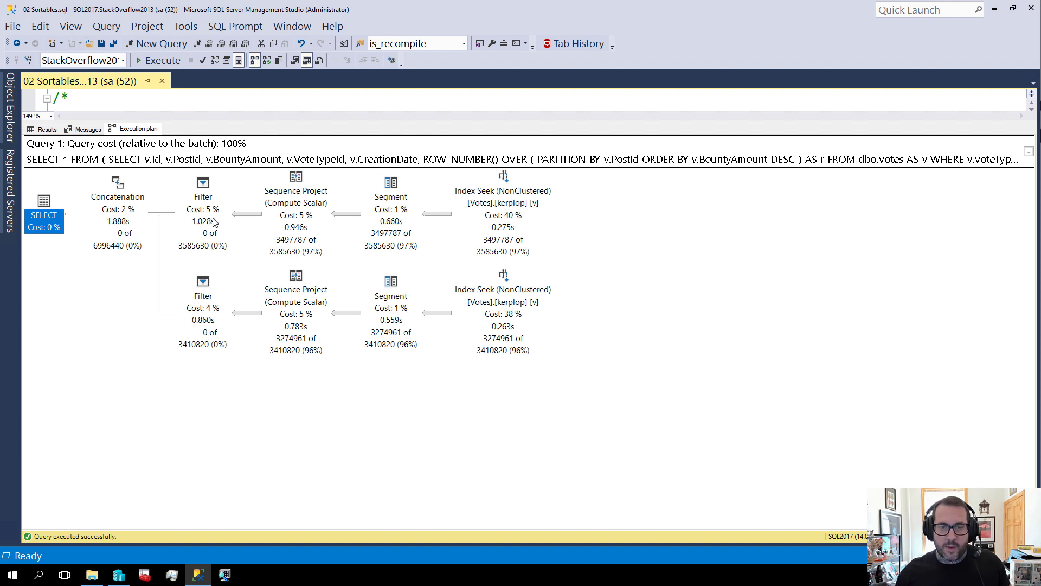
mouse_move(259, 509)
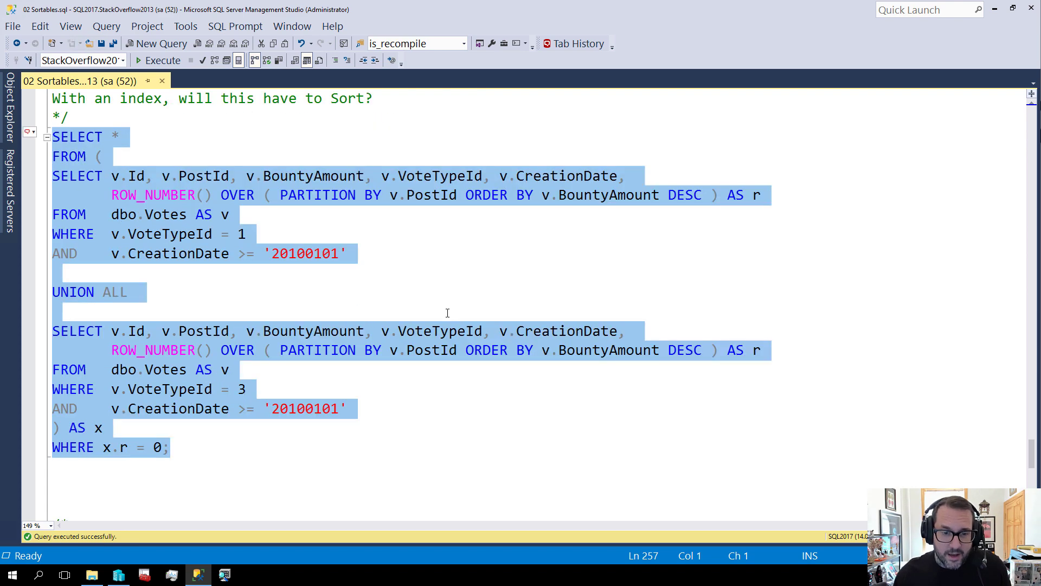
- Scroll down to the closing comment on why Sorts matter with the NotMySort link
scroll(down, 3)
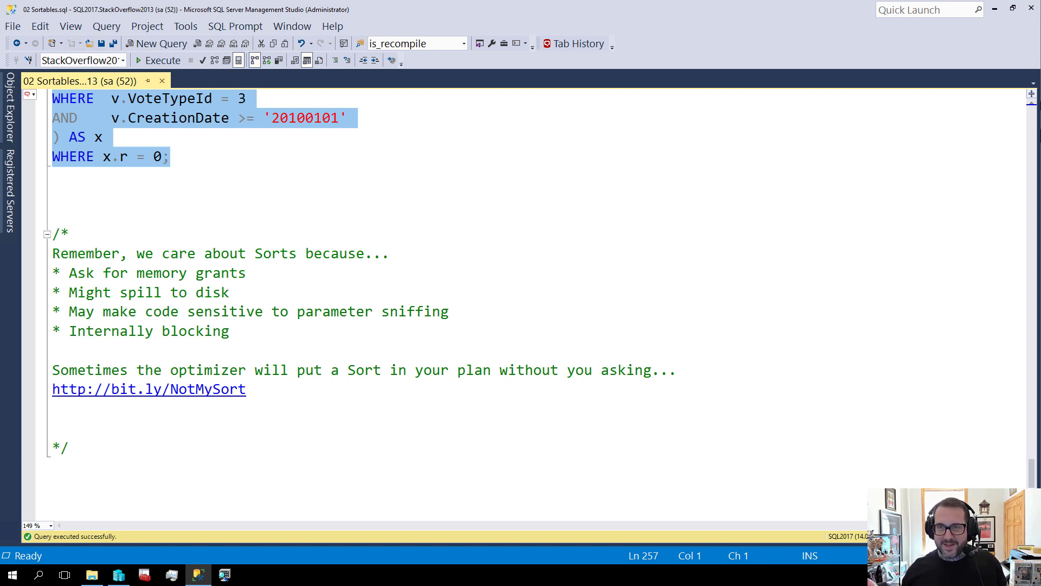
mouse_move(514, 452)
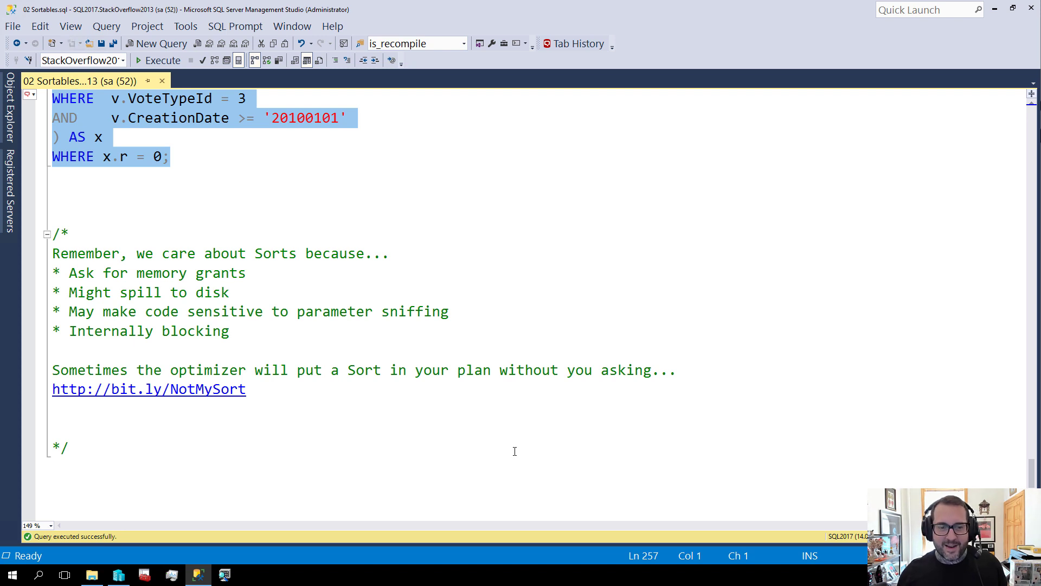